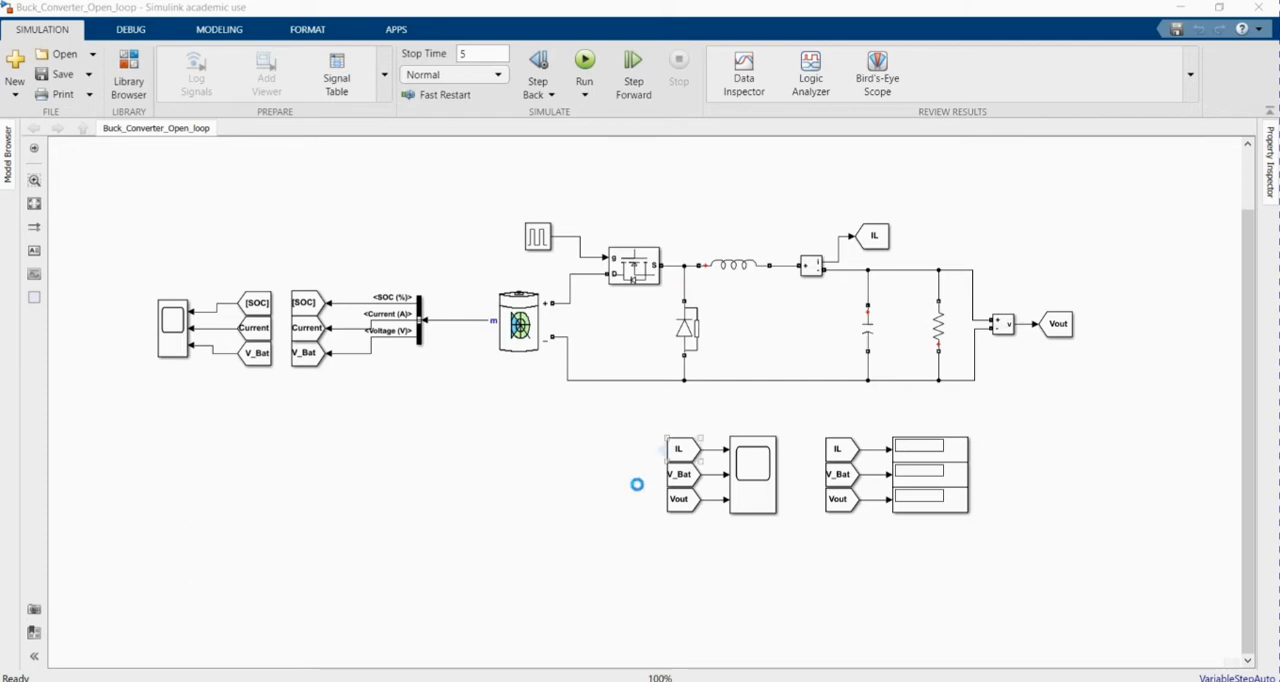
Step: Inspect the battery block's parameters and close them without changes
{"action": "left_click", "coordinate": [518, 322]}
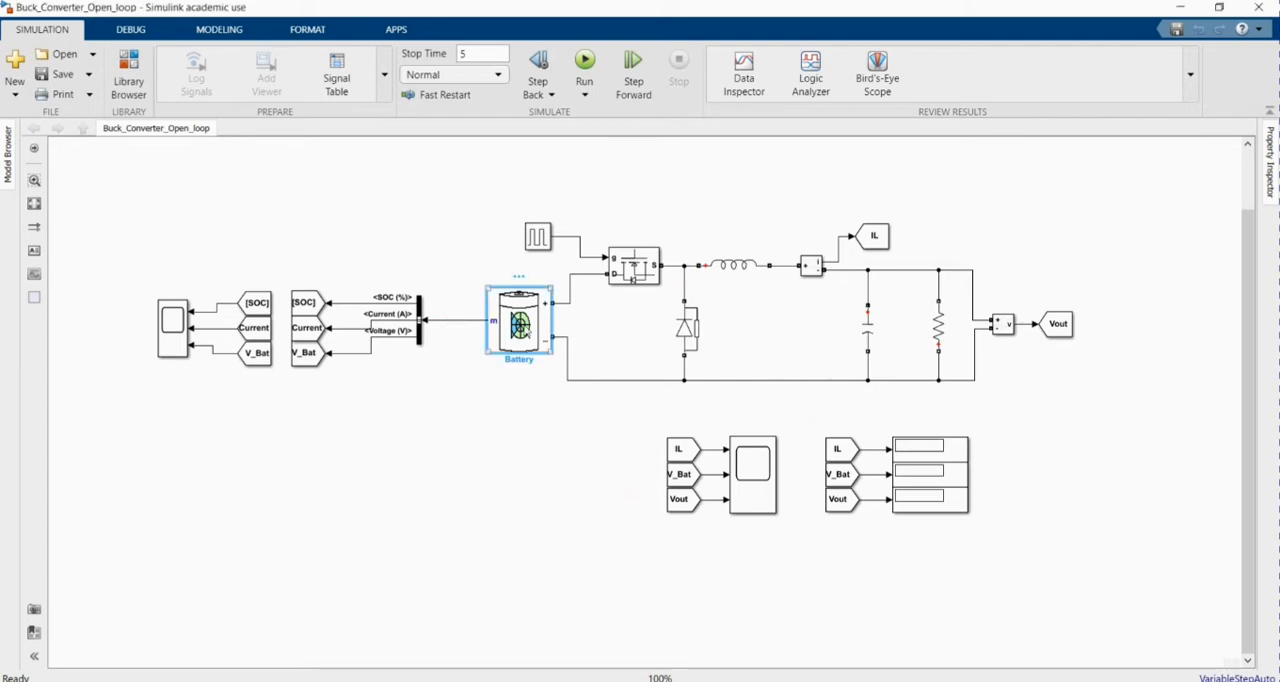
{"action": "double_click", "coordinate": [518, 322]}
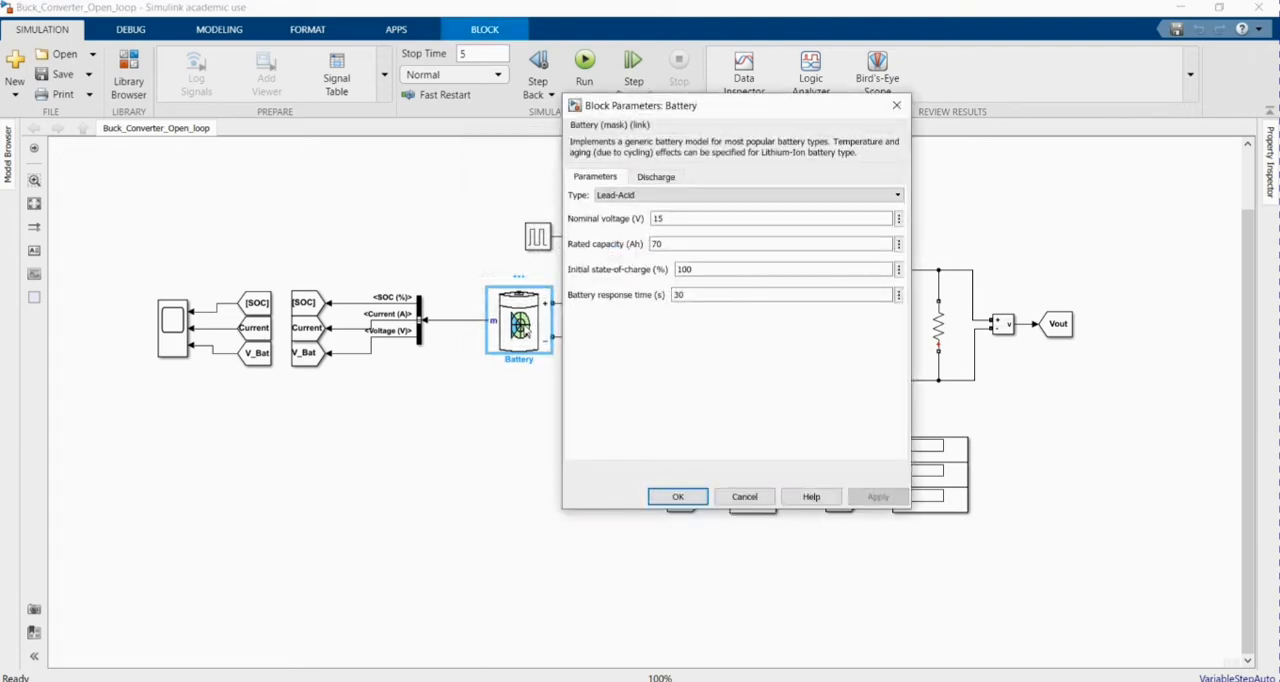
{"action": "left_click", "coordinate": [770, 218]}
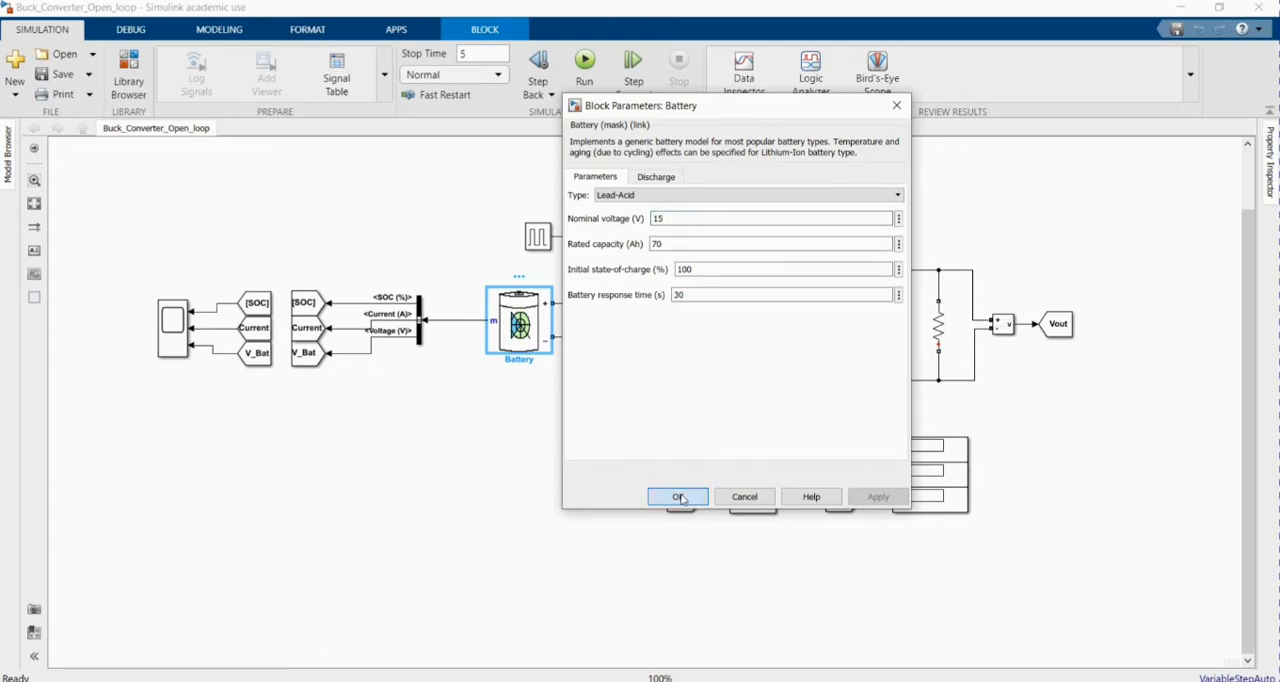
{"action": "left_click", "coordinate": [677, 497]}
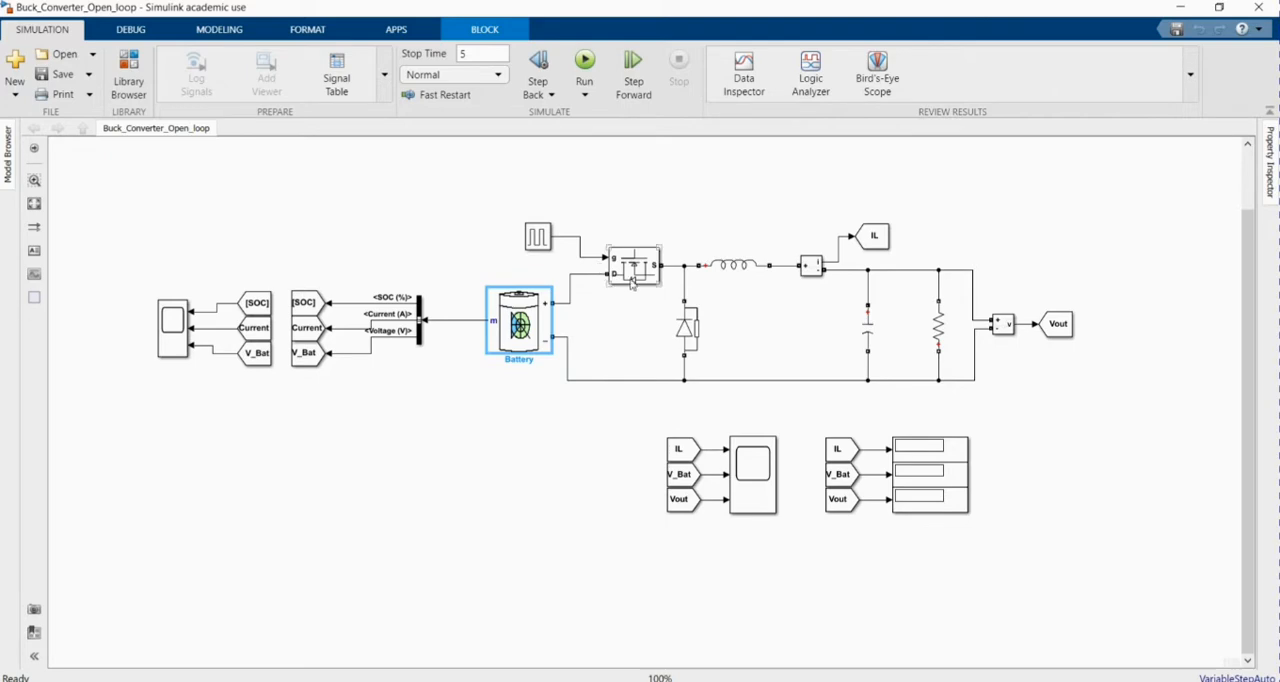
Step: Check the MOSFET, pulse generator and inductor blocks, reviewing the inductor's settings
{"action": "left_click", "coordinate": [633, 265]}
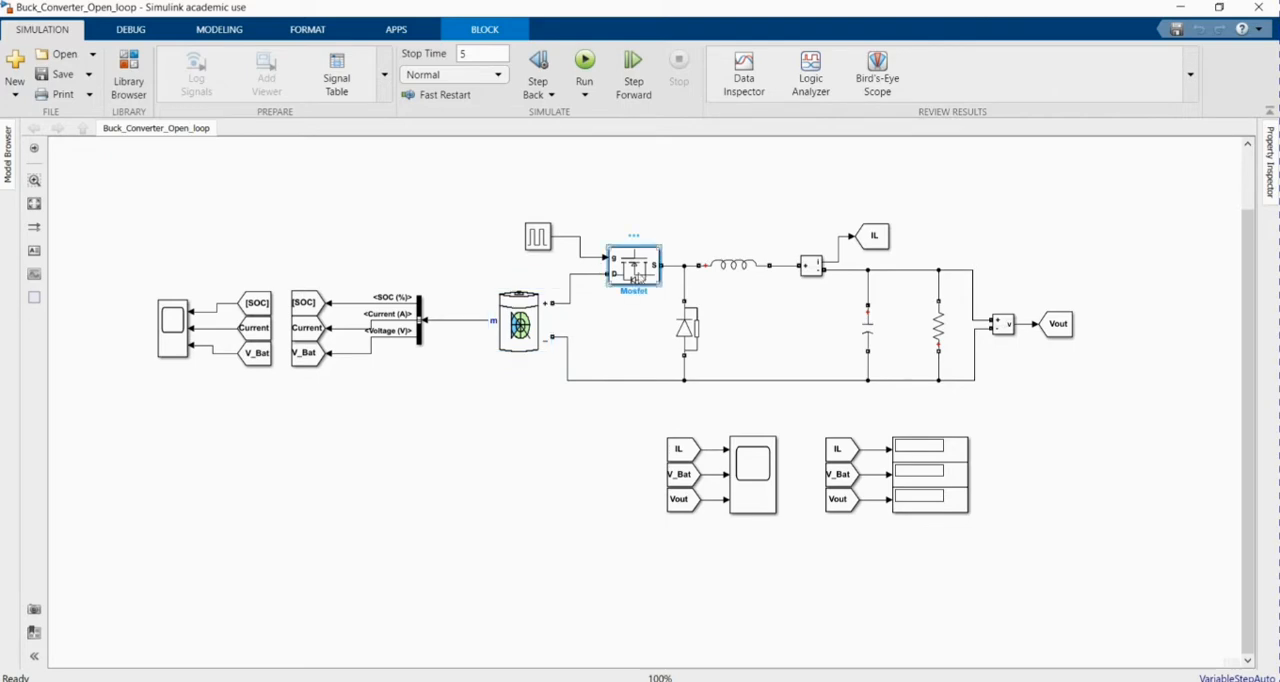
{"action": "left_click", "coordinate": [537, 237]}
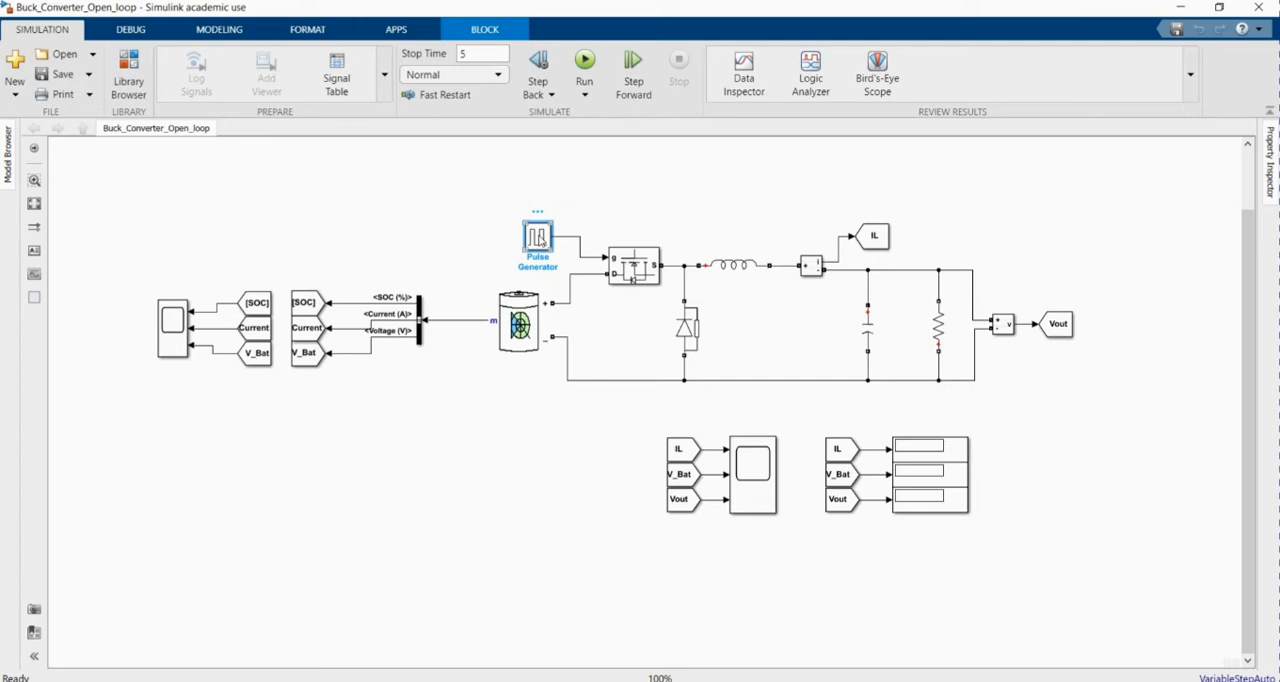
{"action": "left_click", "coordinate": [628, 215]}
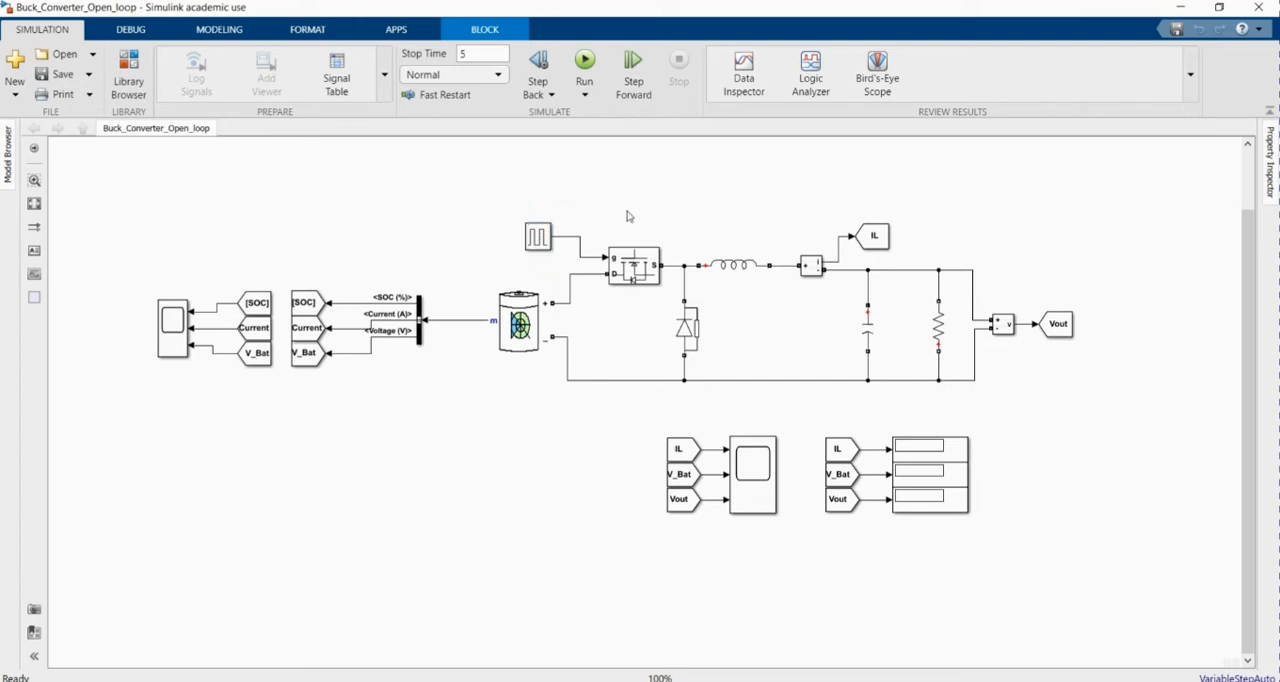
{"action": "left_click", "coordinate": [733, 265]}
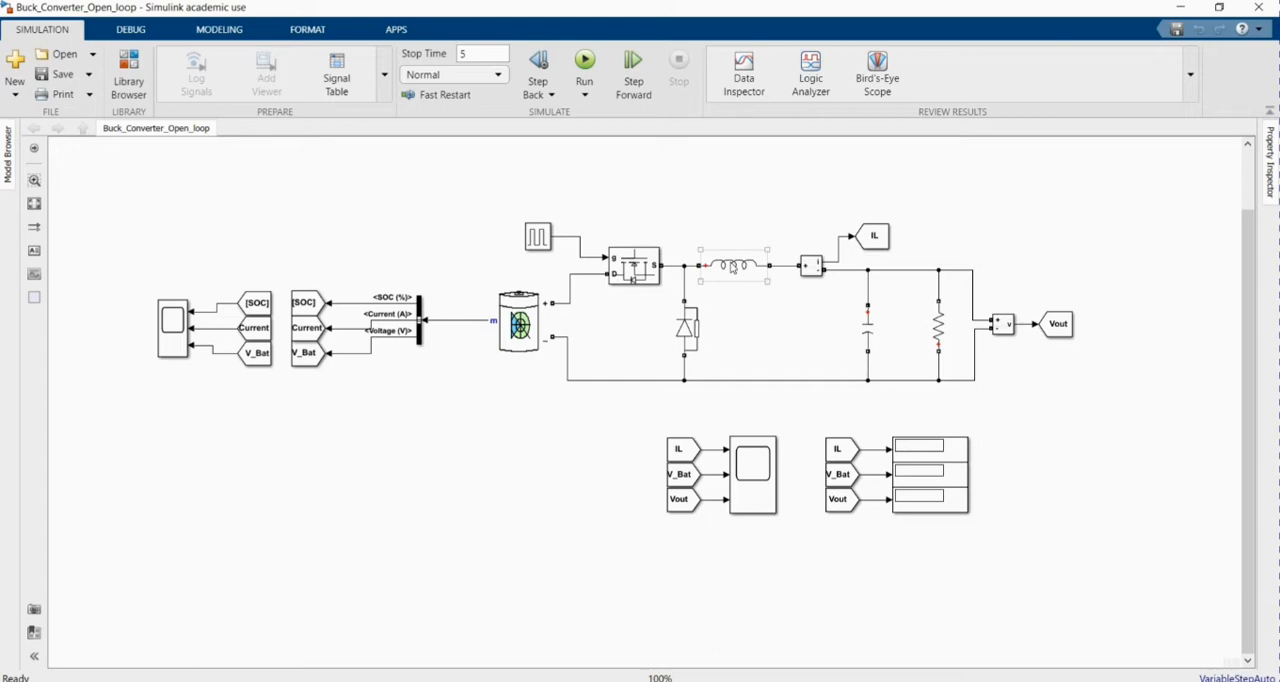
{"action": "double_click", "coordinate": [733, 265]}
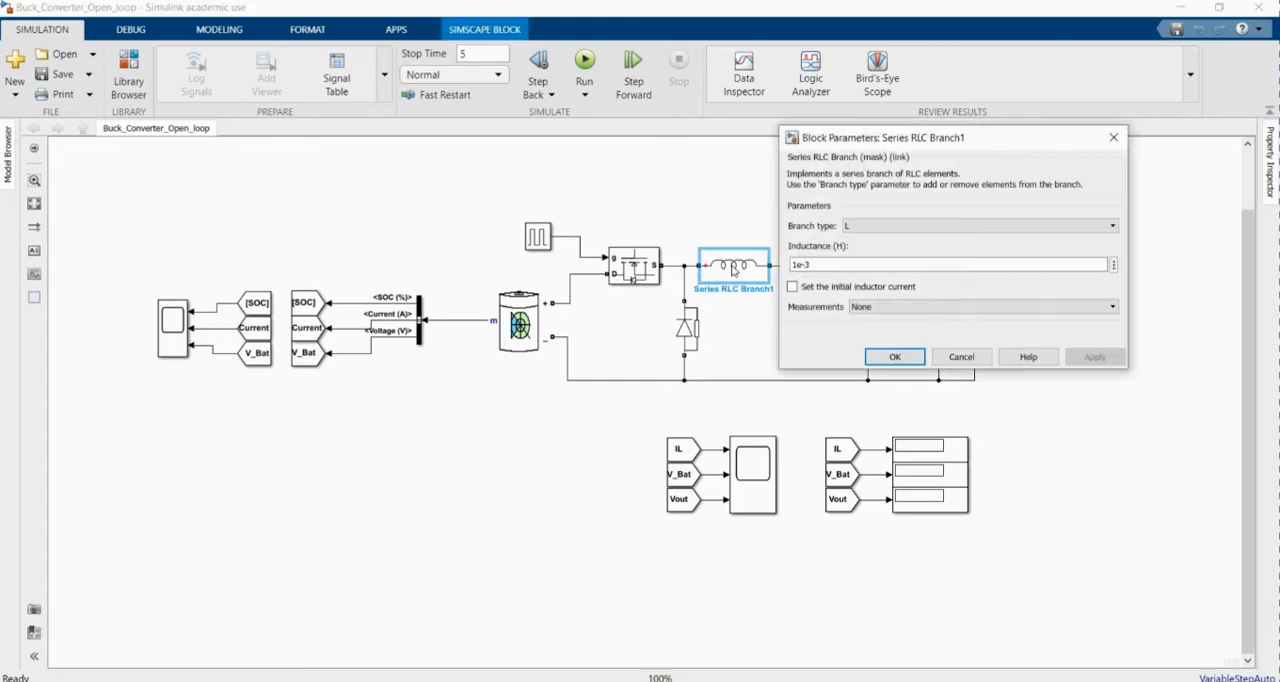
{"action": "left_click", "coordinate": [894, 357]}
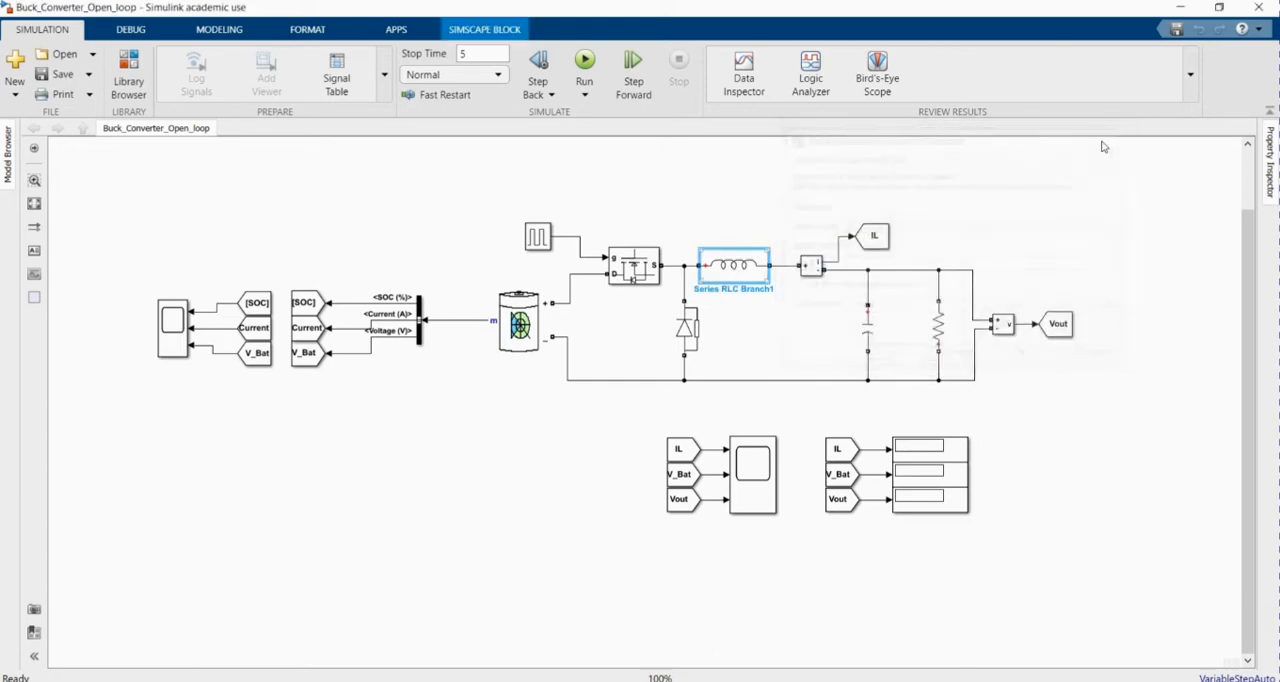
Step: Open the capacitor and load resistor parameter settings
{"action": "left_click", "coordinate": [868, 327]}
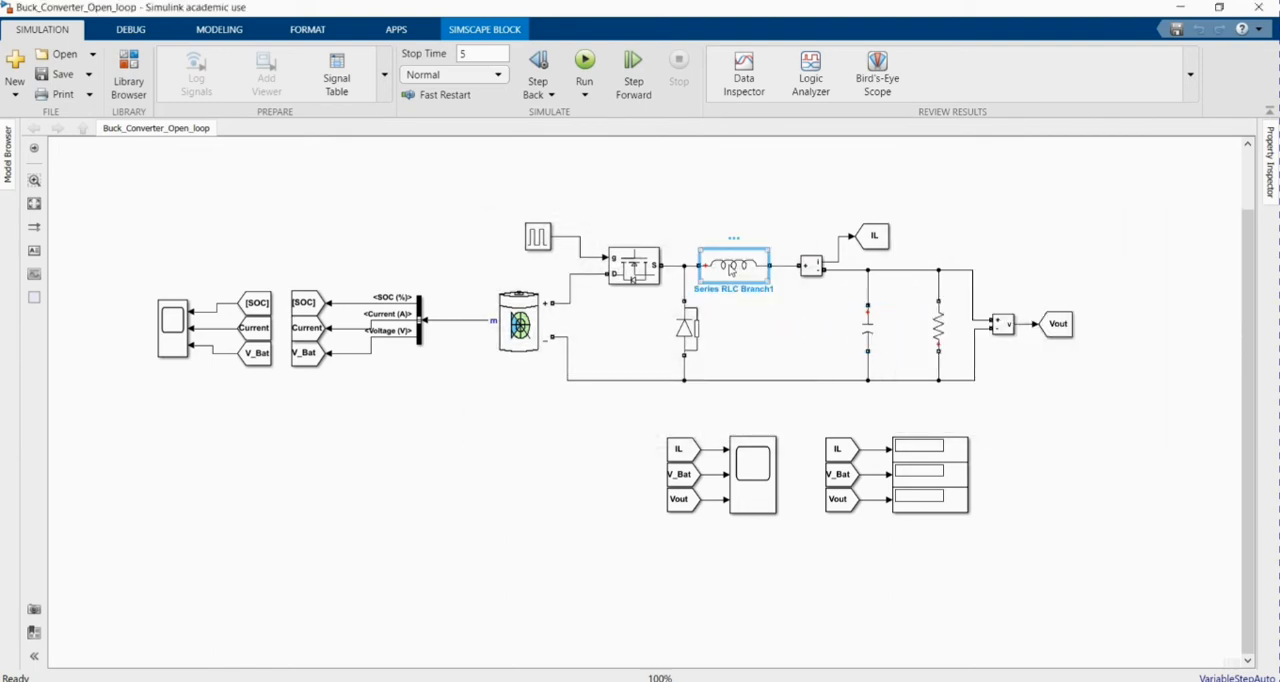
{"action": "double_click", "coordinate": [866, 325]}
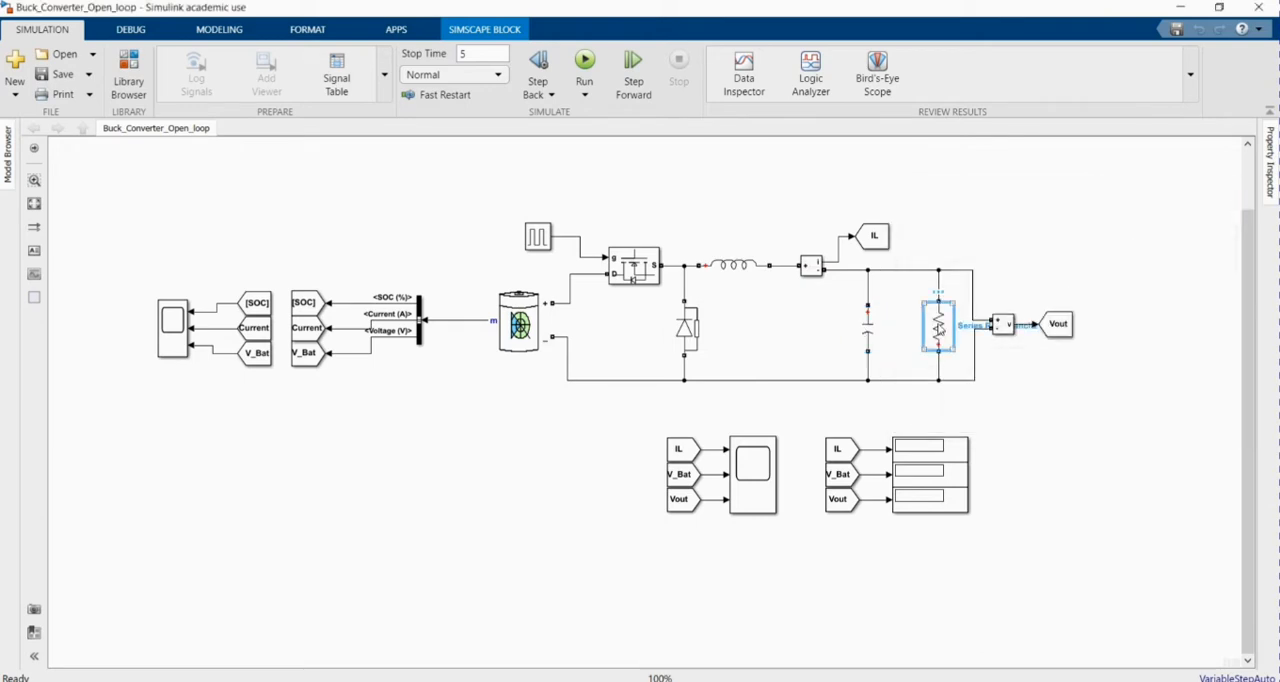
{"action": "double_click", "coordinate": [938, 325]}
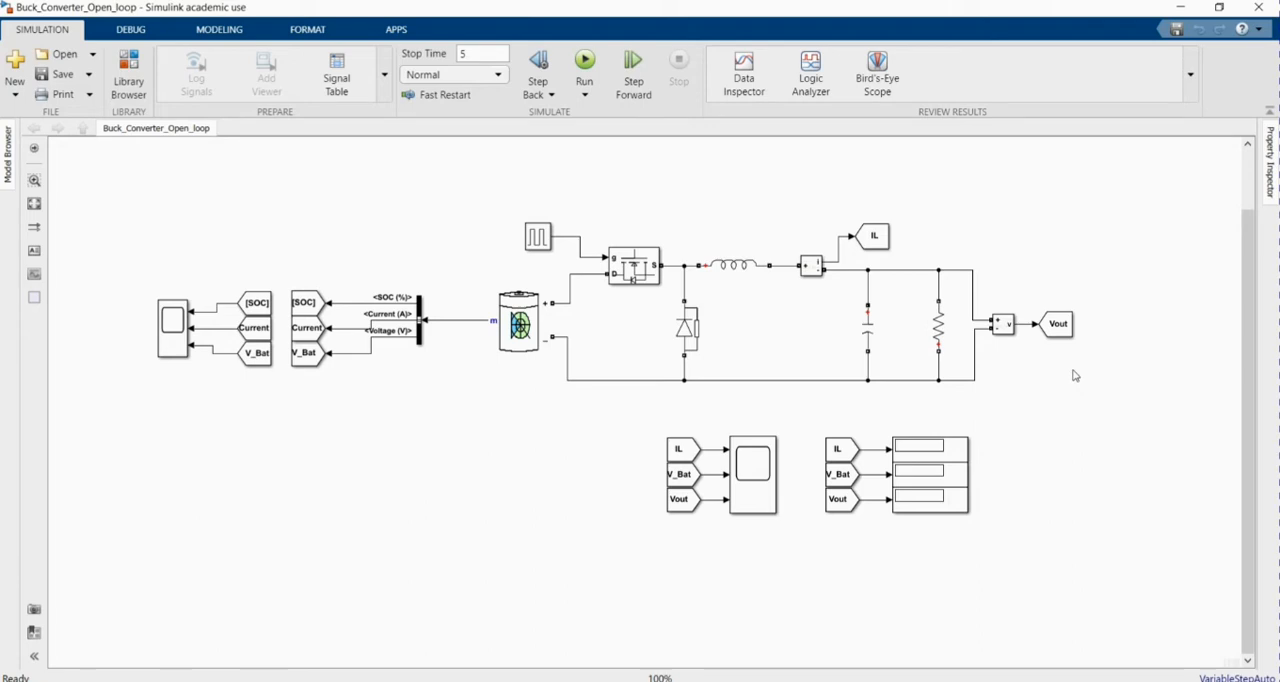
Step: Start a 'D =' annotation in the empty canvas below the SOC blocks
{"action": "left_click", "coordinate": [750, 475]}
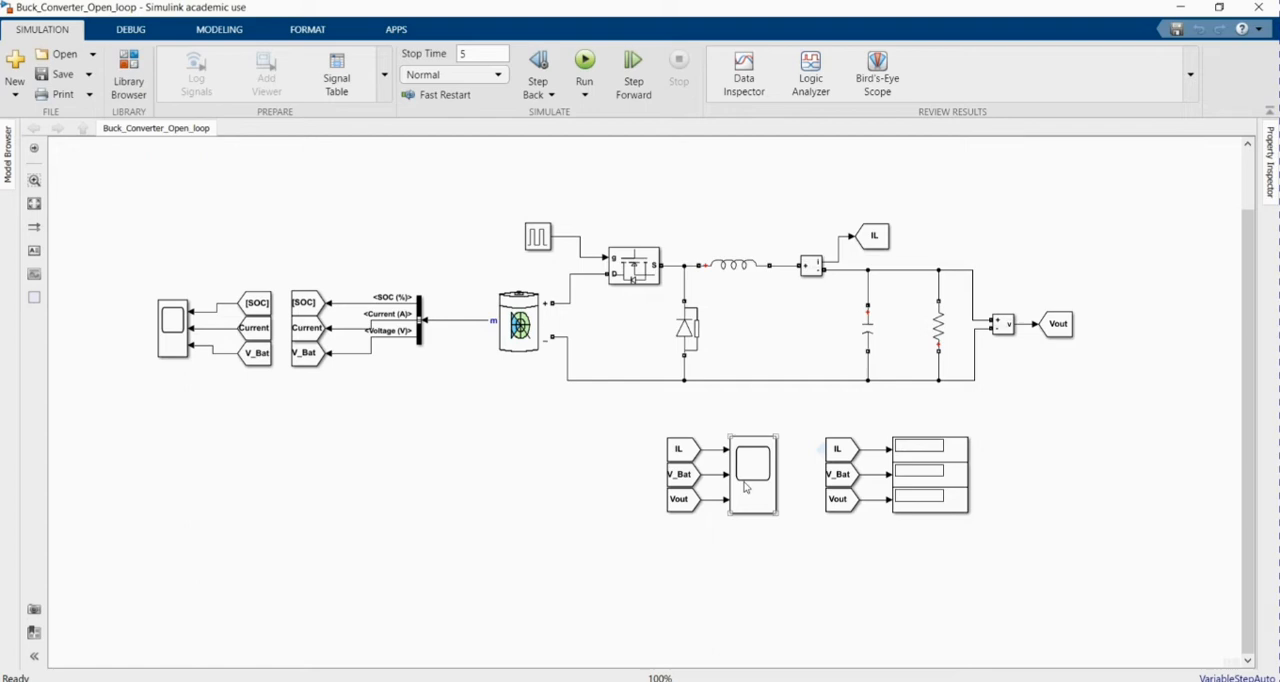
{"action": "left_click", "coordinate": [518, 322]}
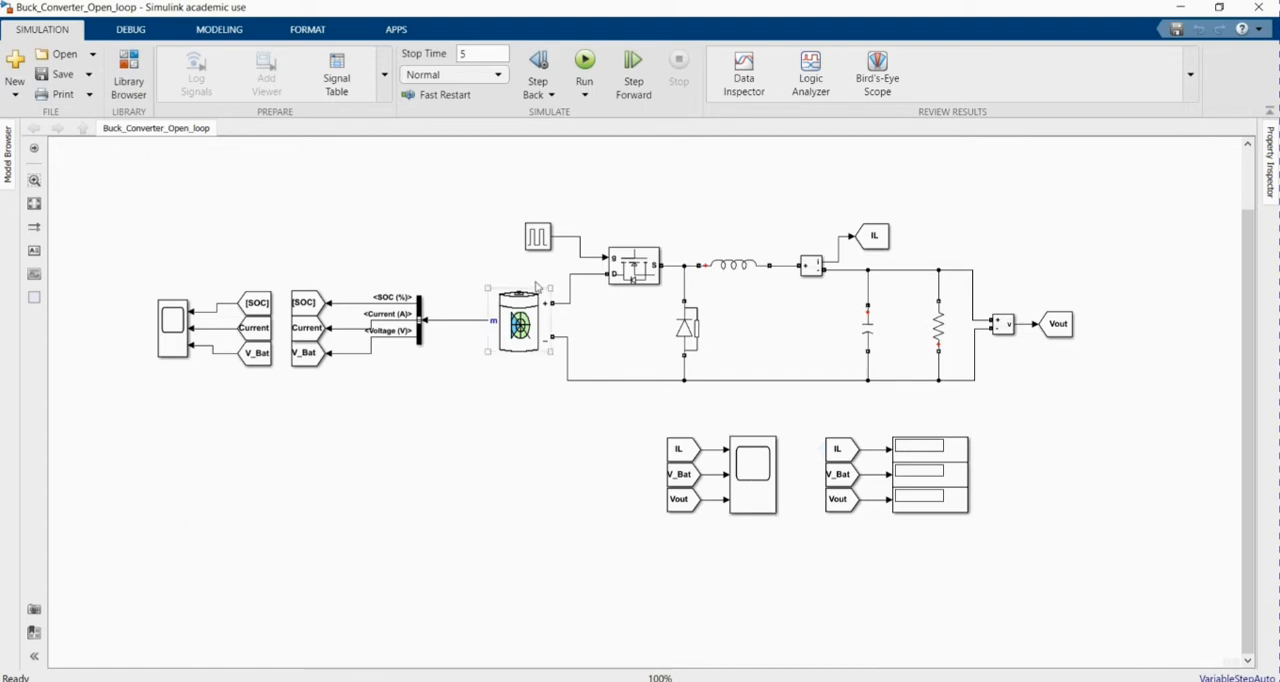
{"action": "left_click", "coordinate": [355, 422]}
{"action": "type", "text": "D ="}
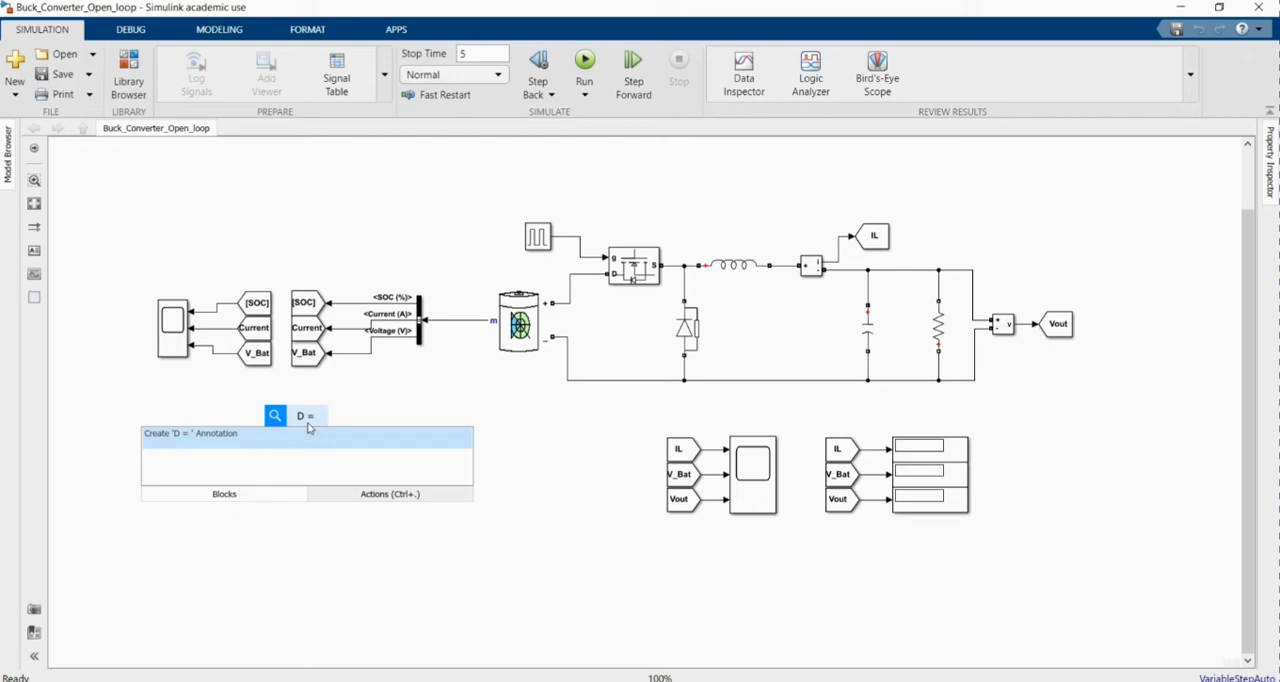
Step: Type D = 0.8, Vin = 15 V, Vout = 12V, fs = 20k and T = 1/fs into the annotation
{"action": "type", "text": "0.8"}
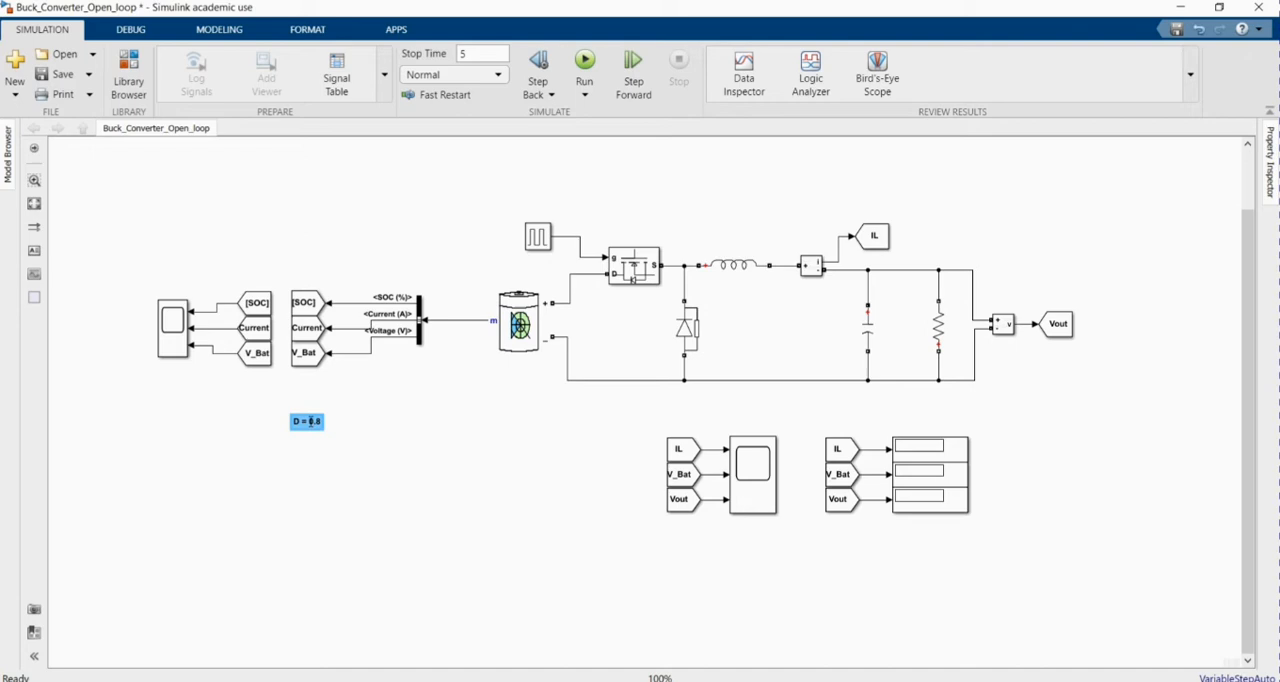
{"action": "double_click", "coordinate": [306, 421]}
{"action": "type", "text": "Vin = 15"}
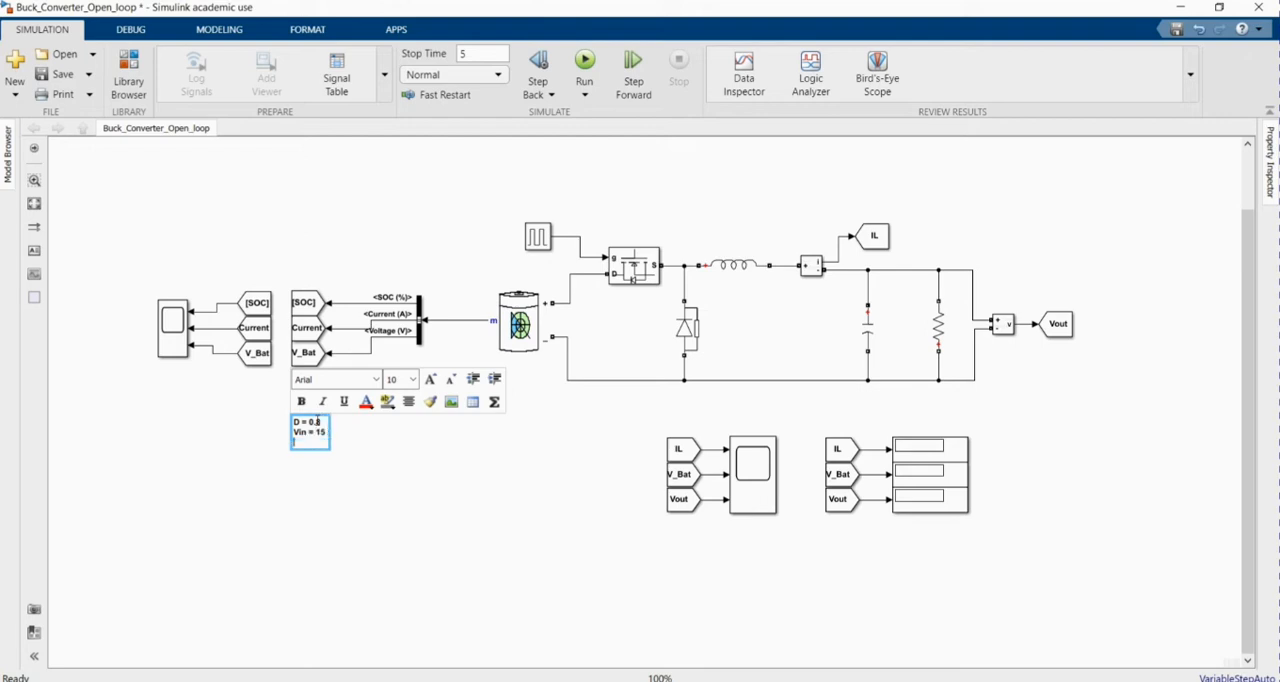
{"action": "type", "text": "Vol"}
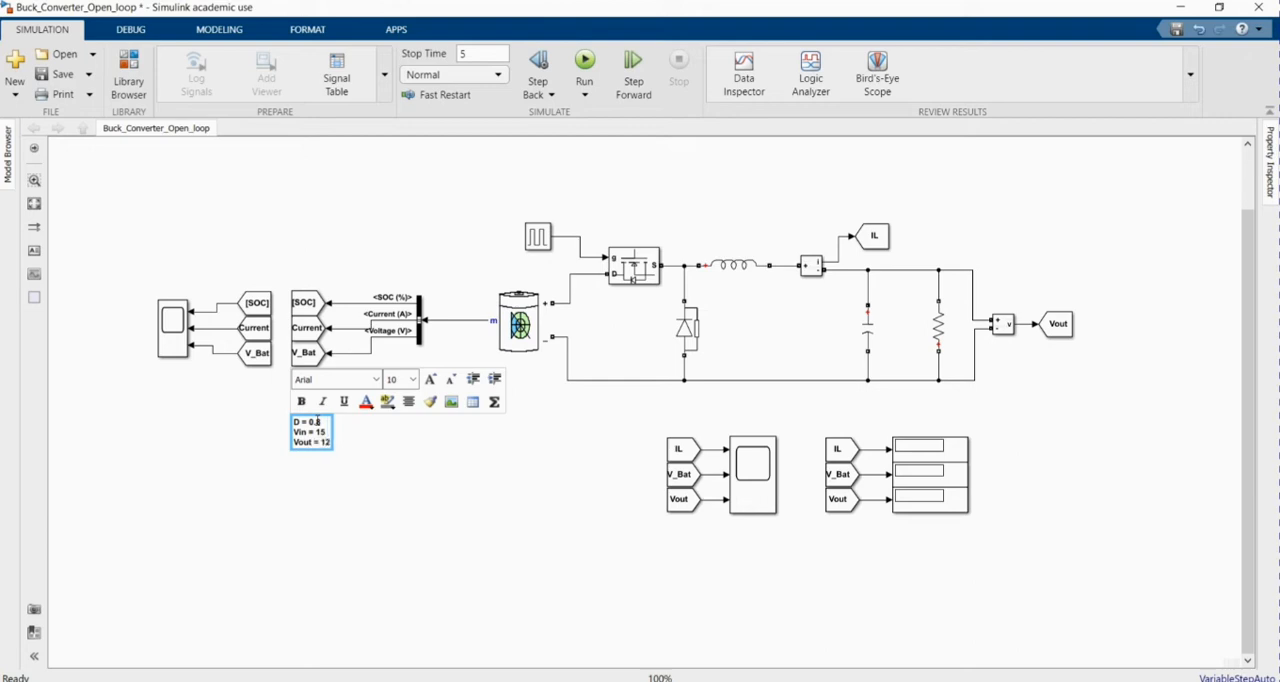
{"action": "type", "text": "V"}
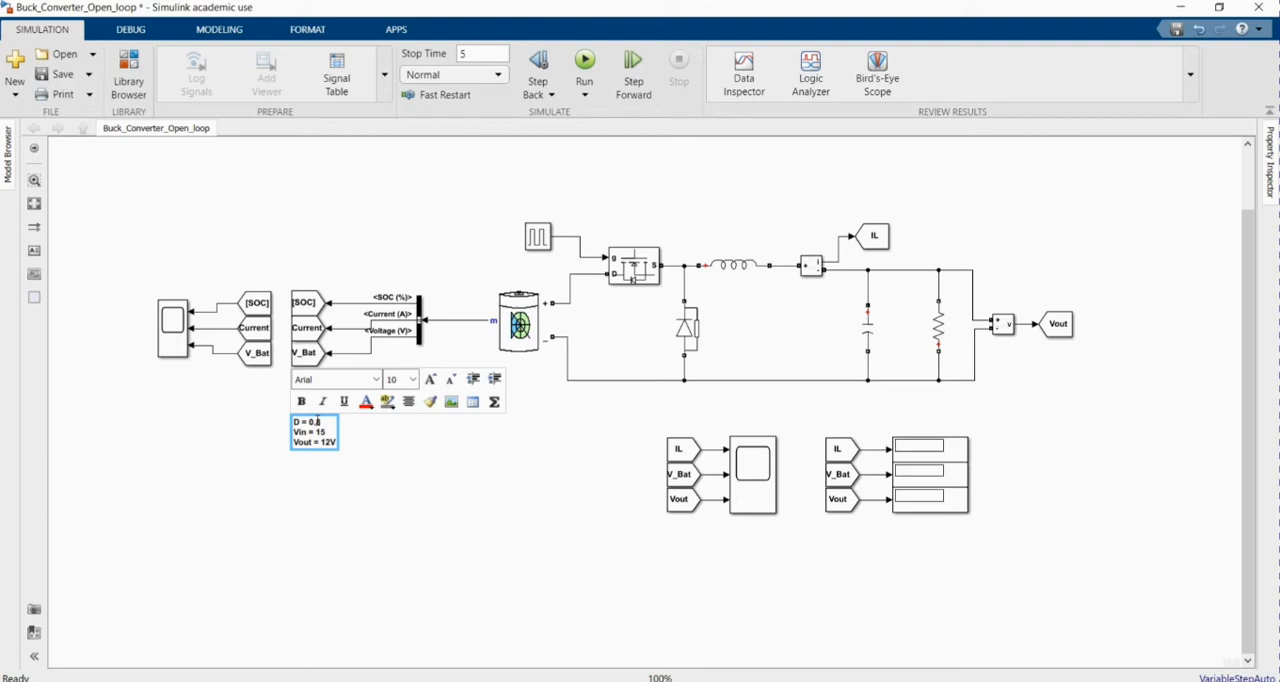
{"action": "type", "text": "V"}
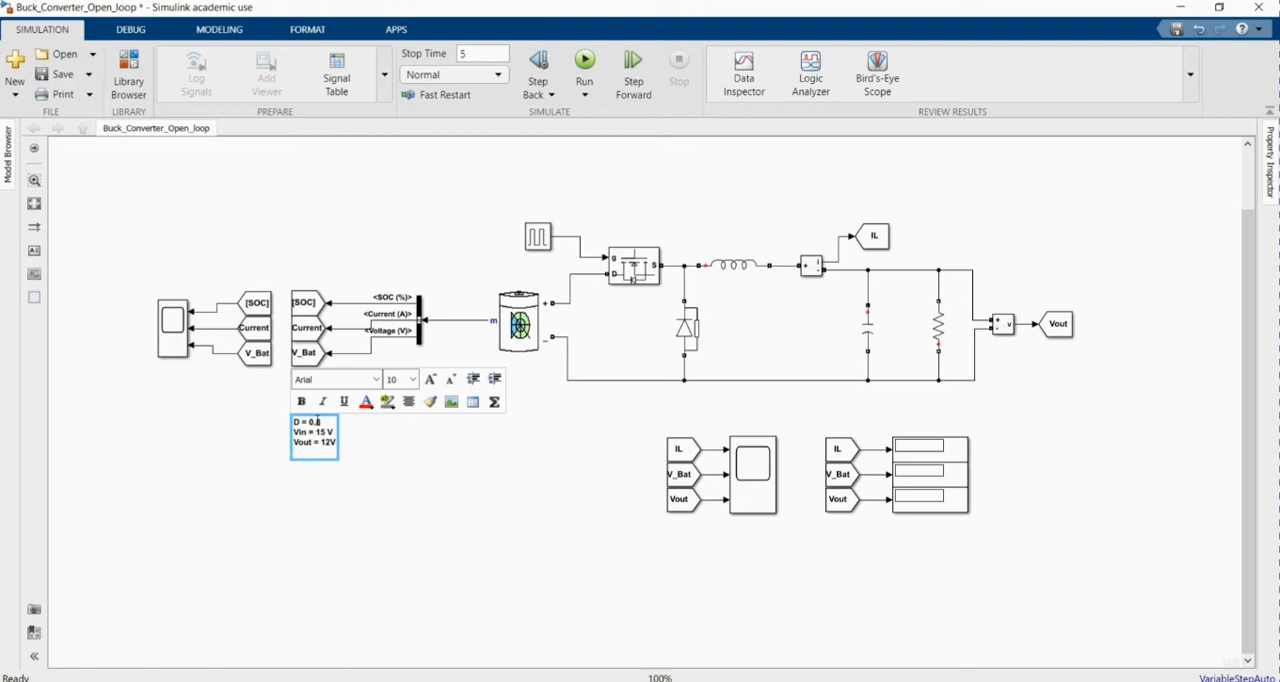
{"action": "type", "text": "fs"}
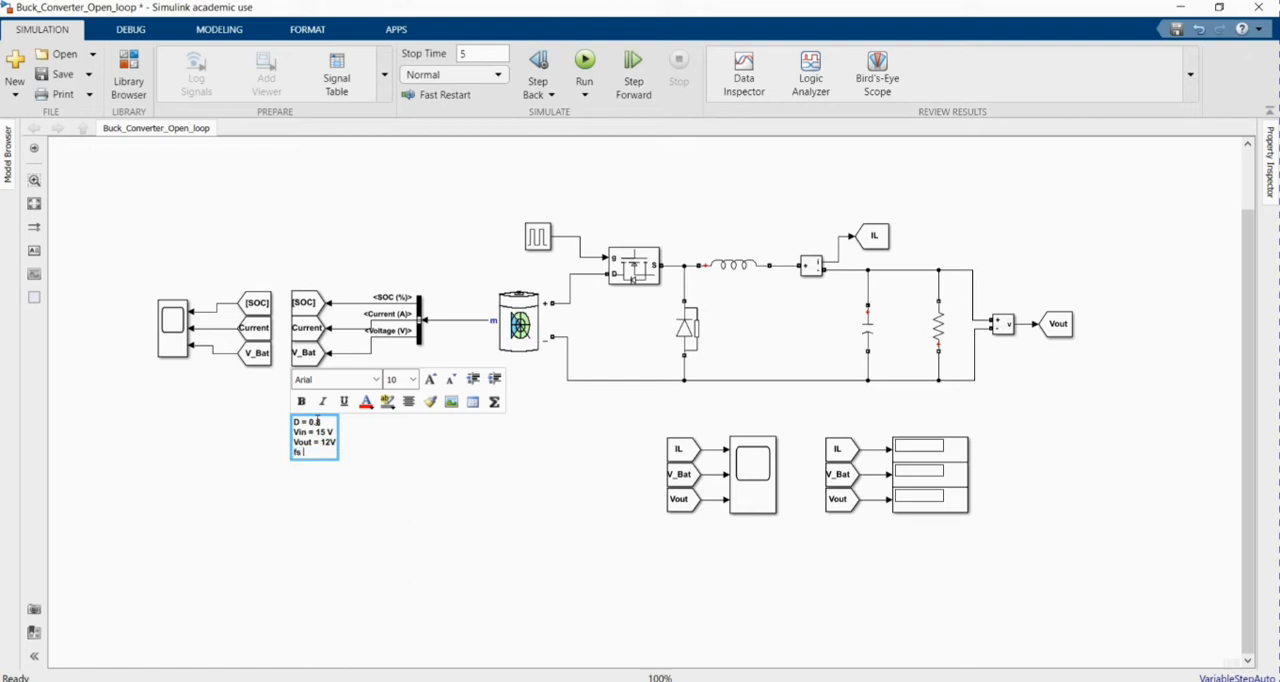
{"action": "type", "text": "20k"}
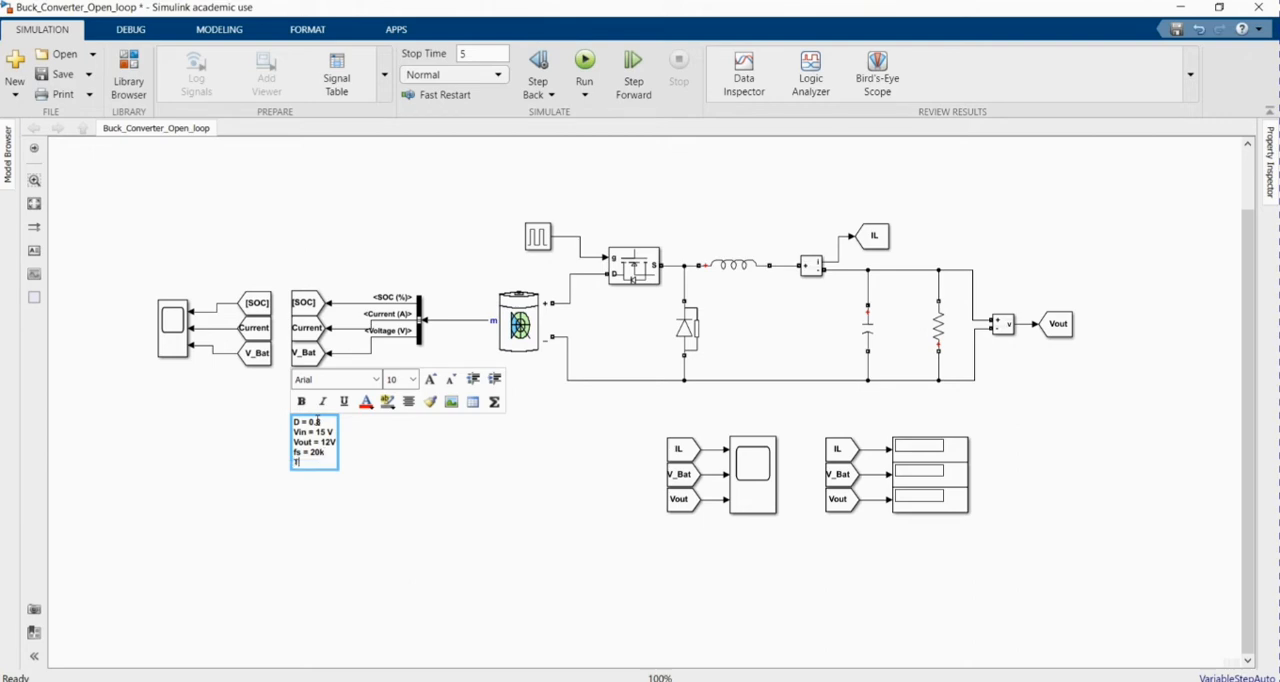
{"action": "type", "text": "Ts"}
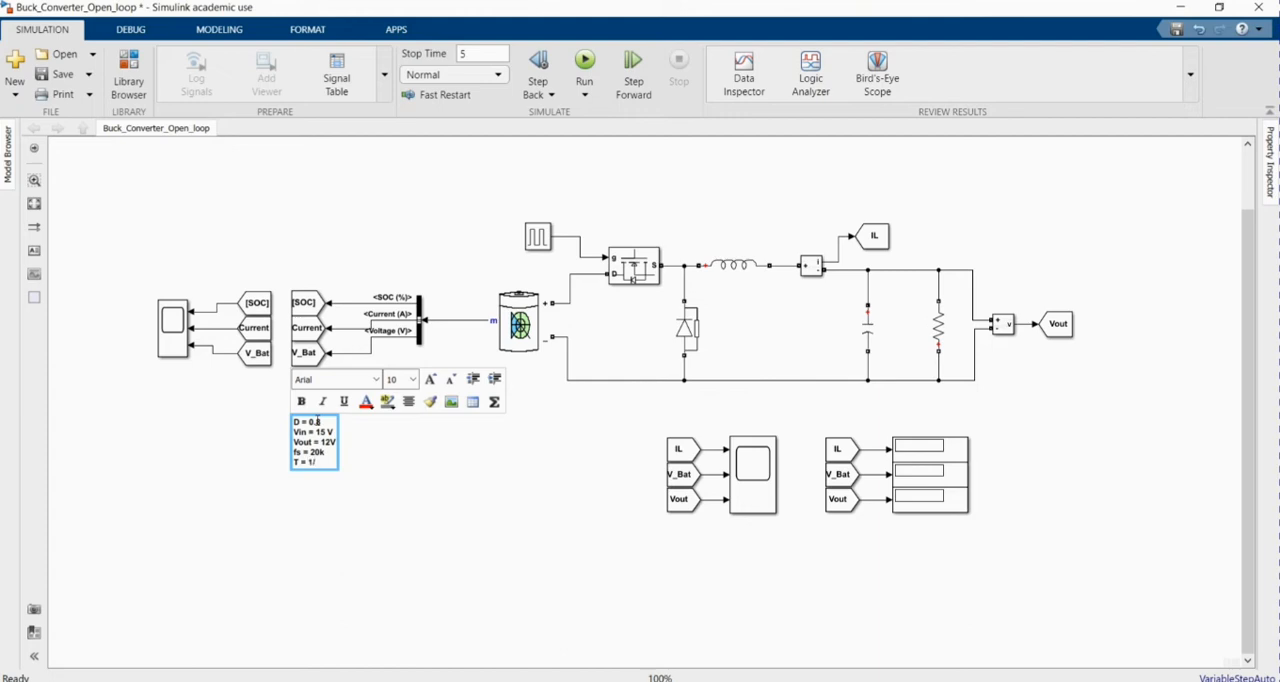
{"action": "type", "text": "fs"}
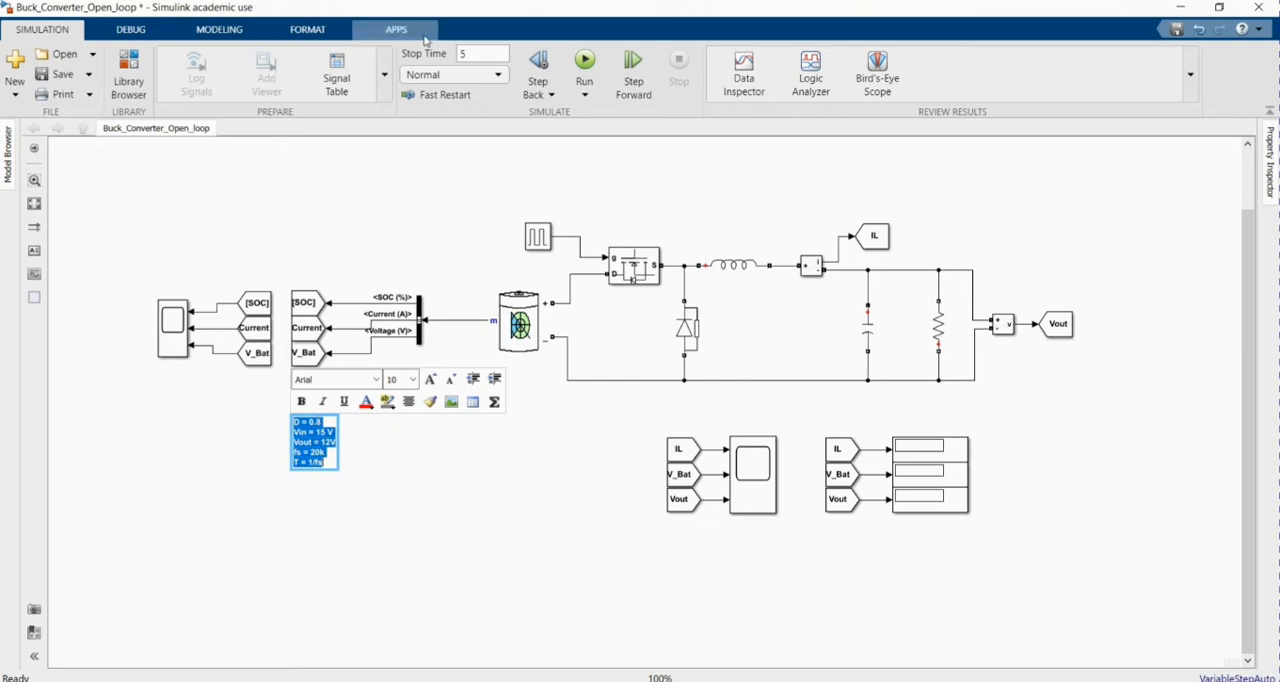
Step: Set the annotation text font size to 14
{"action": "left_click", "coordinate": [307, 29]}
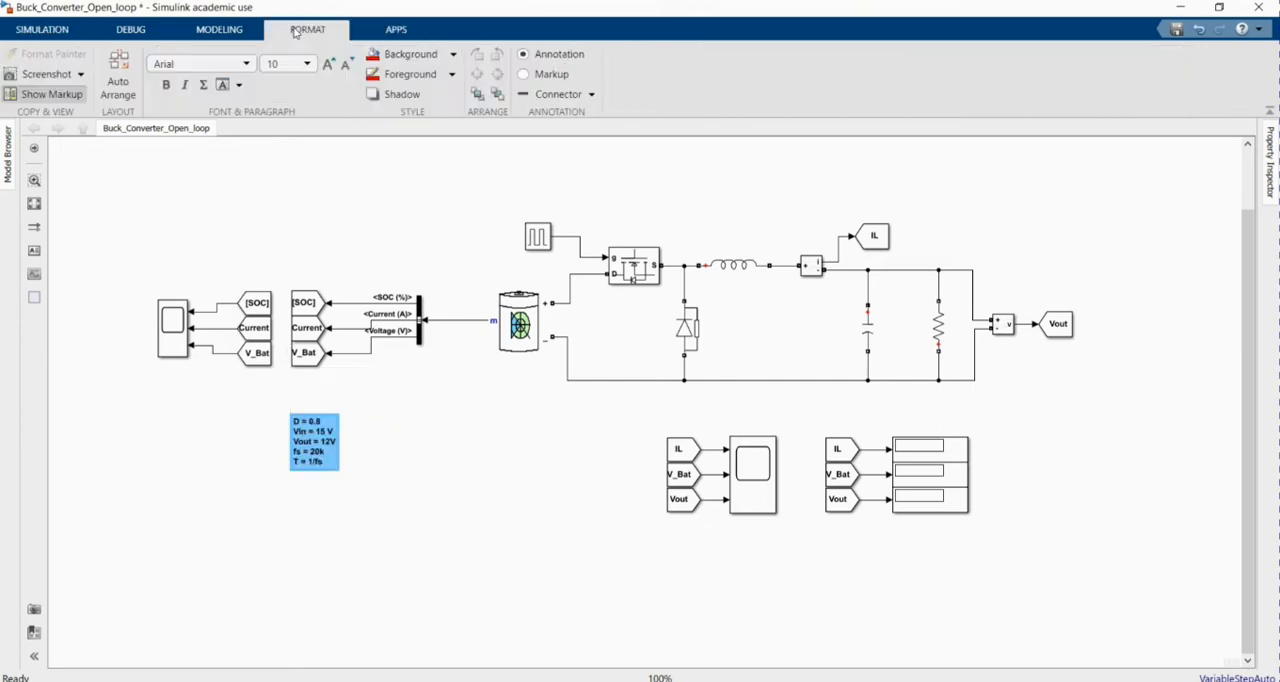
{"action": "left_click", "coordinate": [305, 63]}
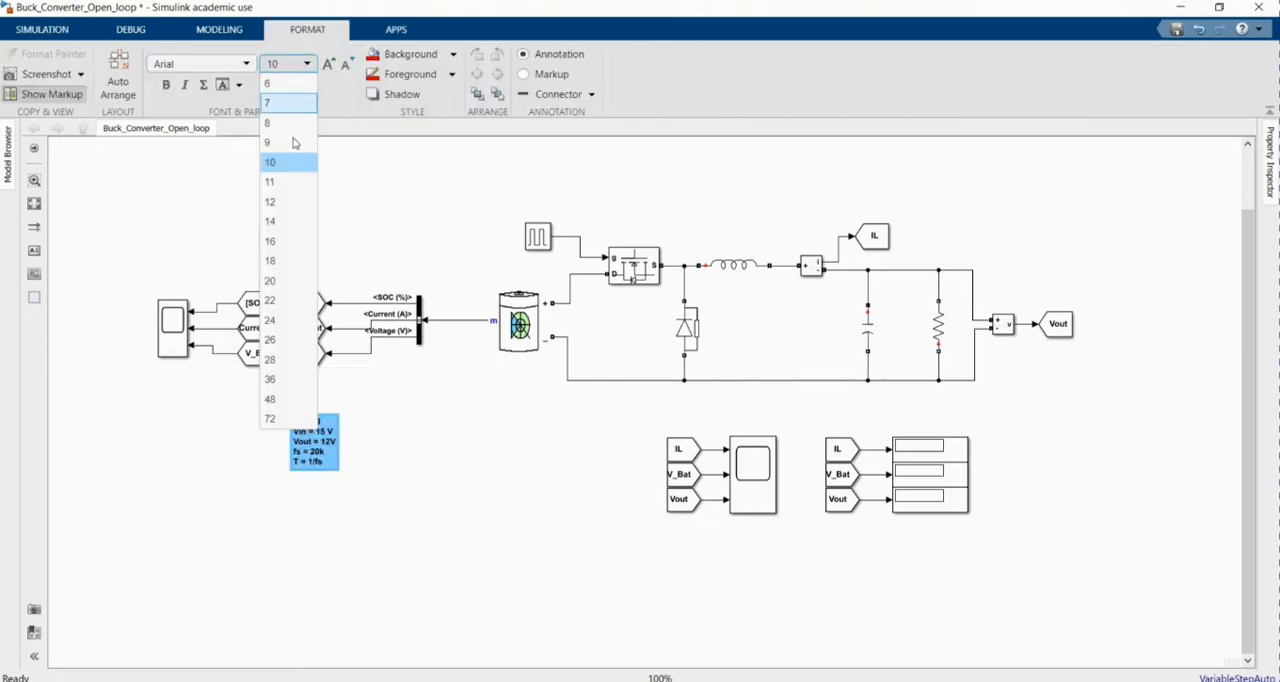
{"action": "left_click", "coordinate": [269, 221]}
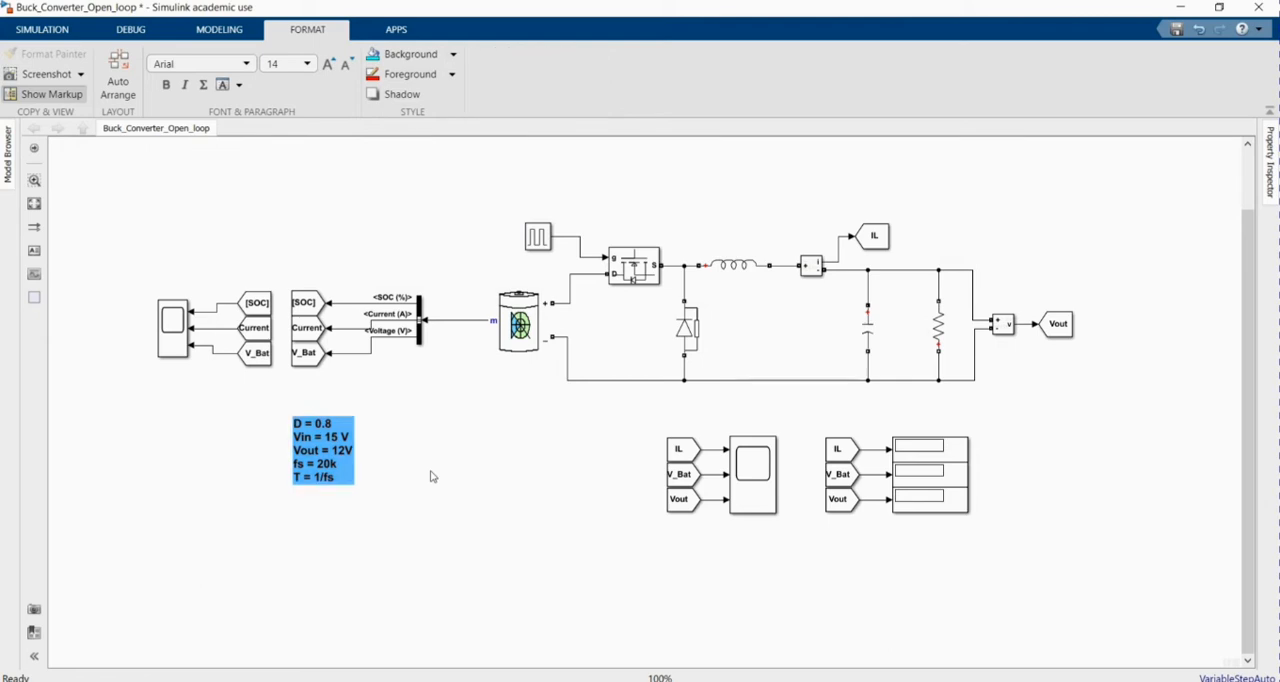
{"action": "left_click", "coordinate": [538, 238]}
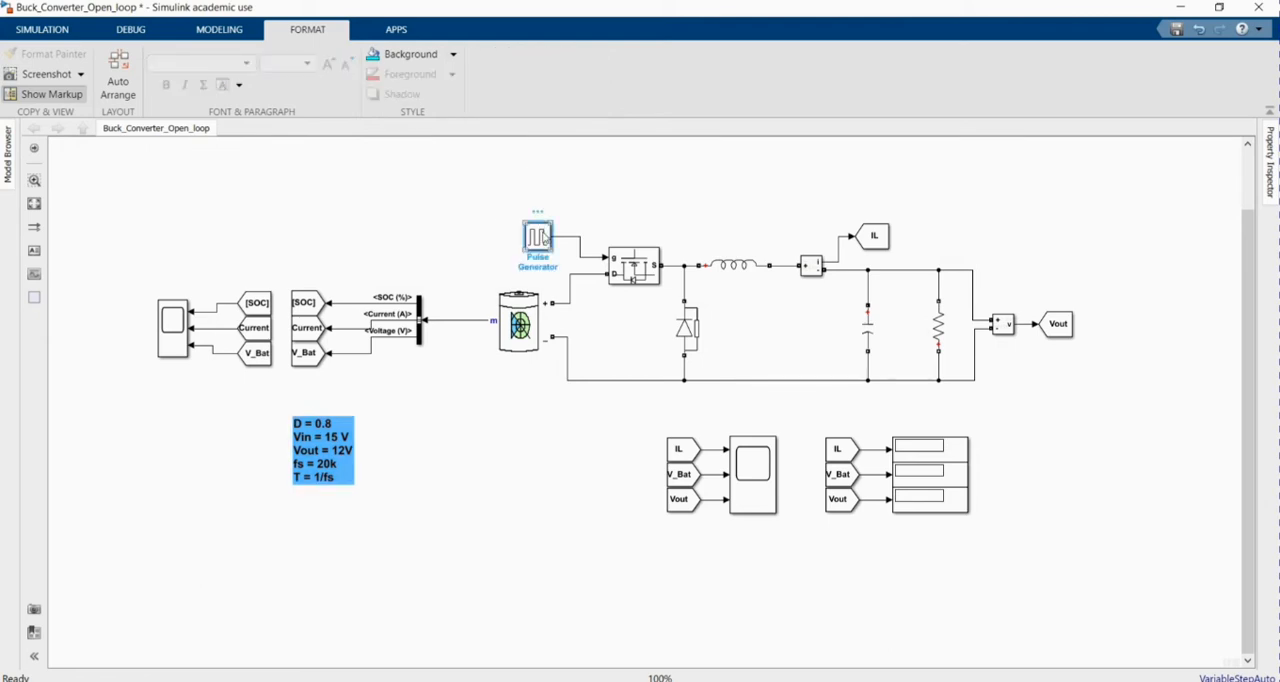
Step: Give the Pulse Generator a 0.00005 s period and 80% pulse width
{"action": "double_click", "coordinate": [537, 237]}
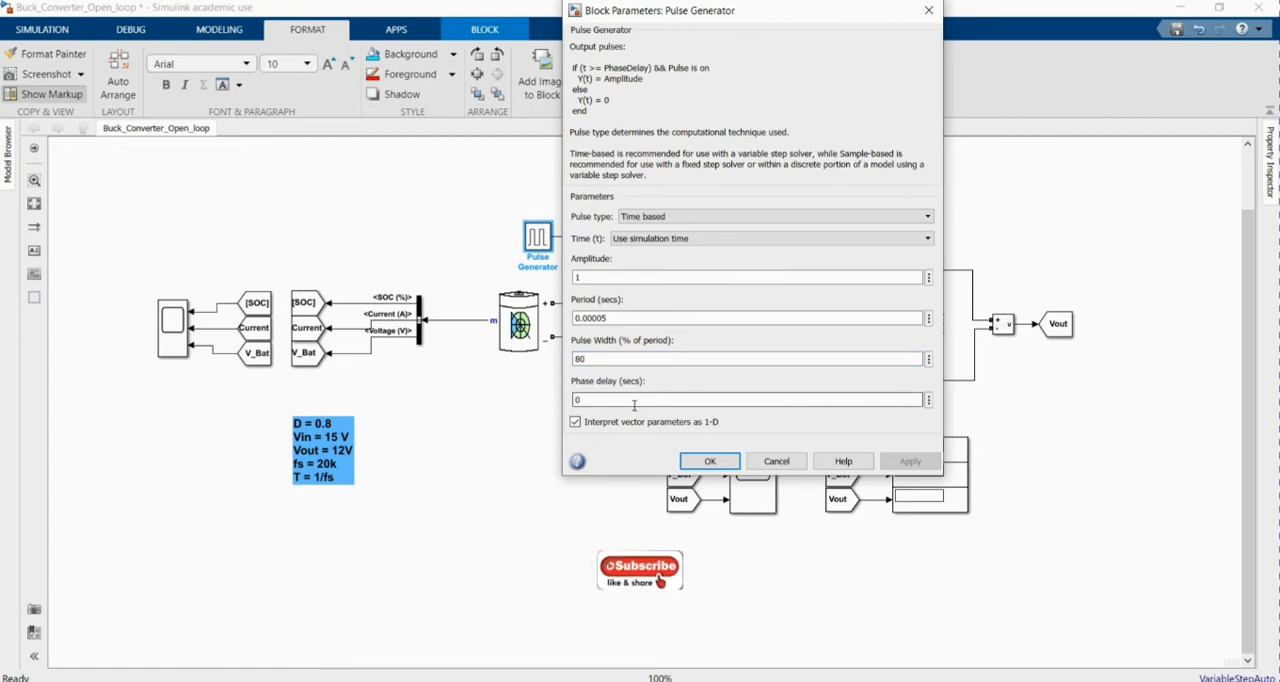
{"action": "left_click", "coordinate": [710, 461]}
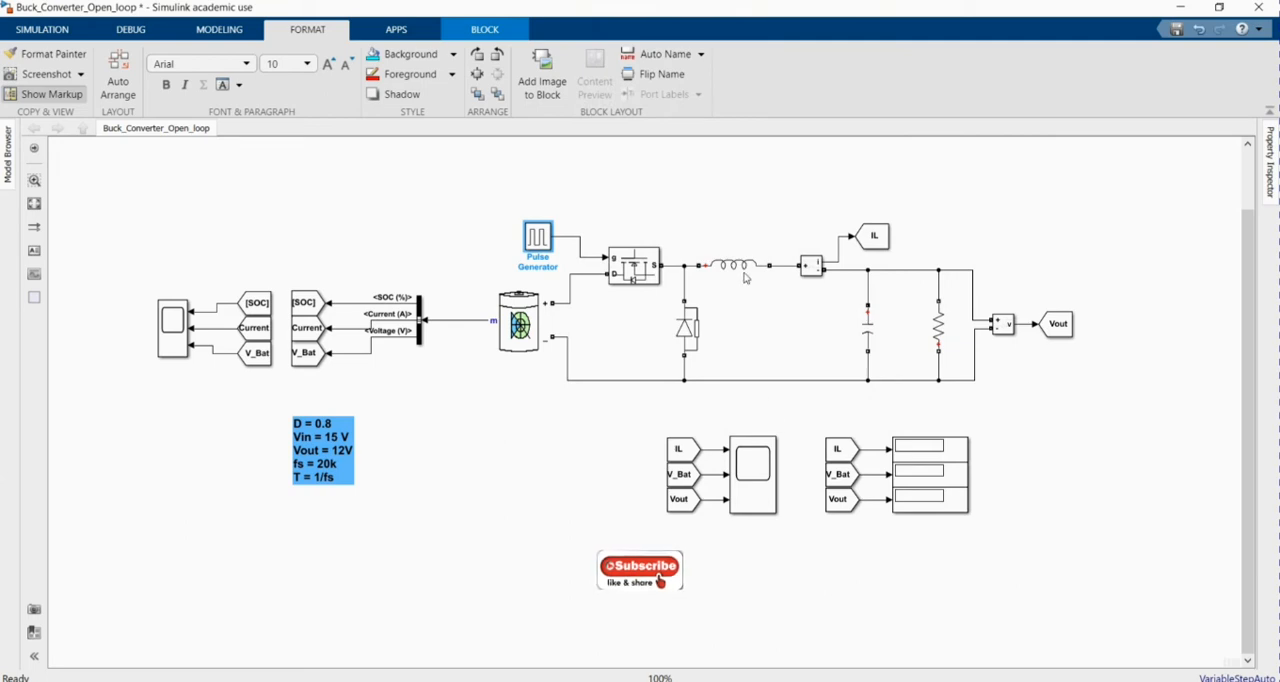
Step: Confirm inductance 1e-3 H and capacitance 1e-6 F in the RLC branch blocks
{"action": "double_click", "coordinate": [733, 265]}
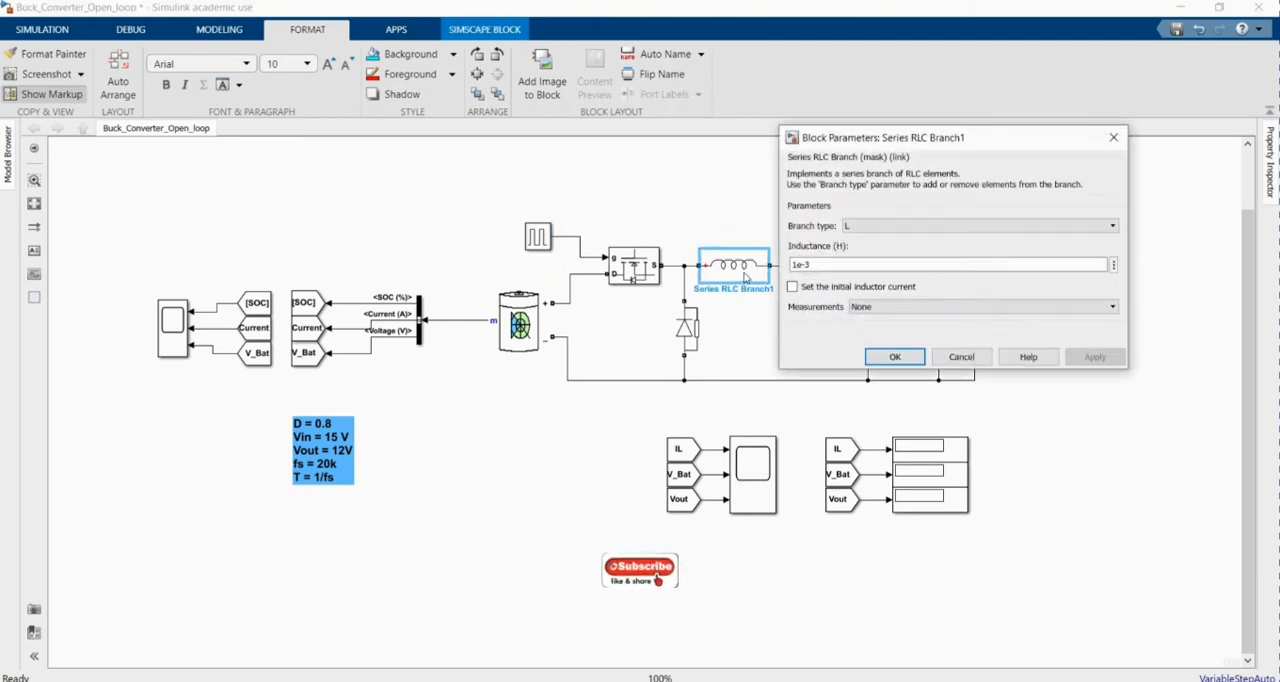
{"action": "left_click", "coordinate": [894, 357]}
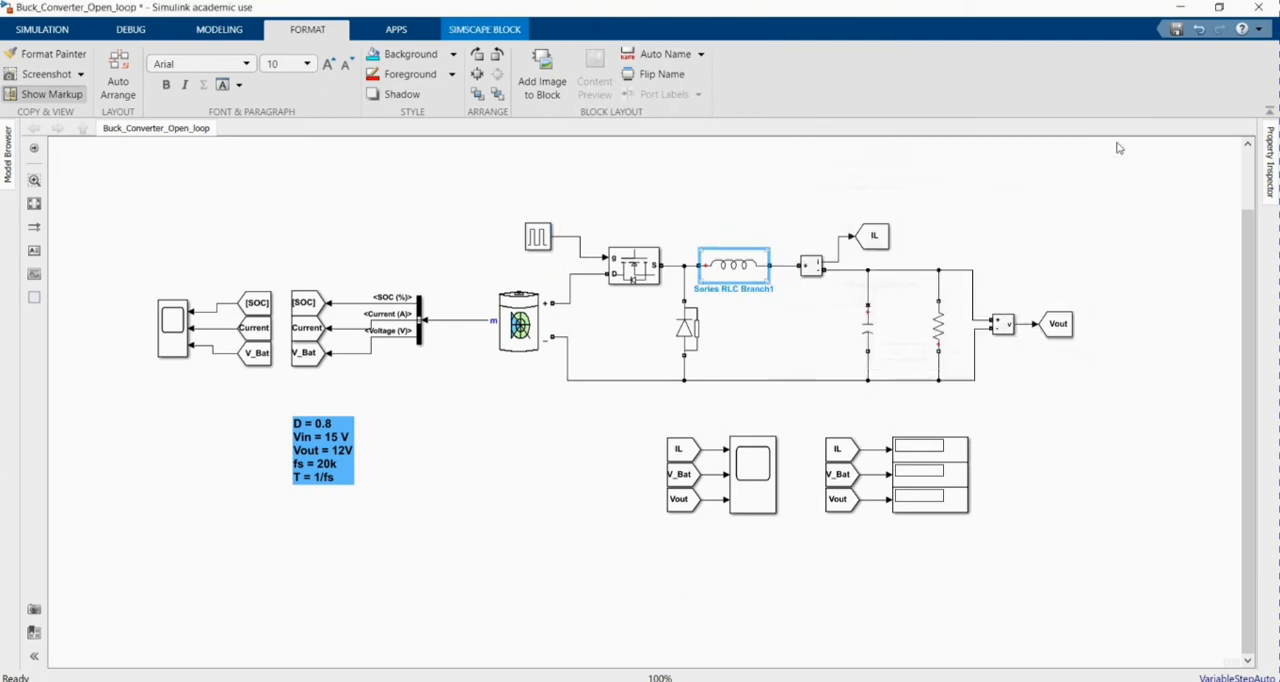
{"action": "left_click", "coordinate": [867, 325]}
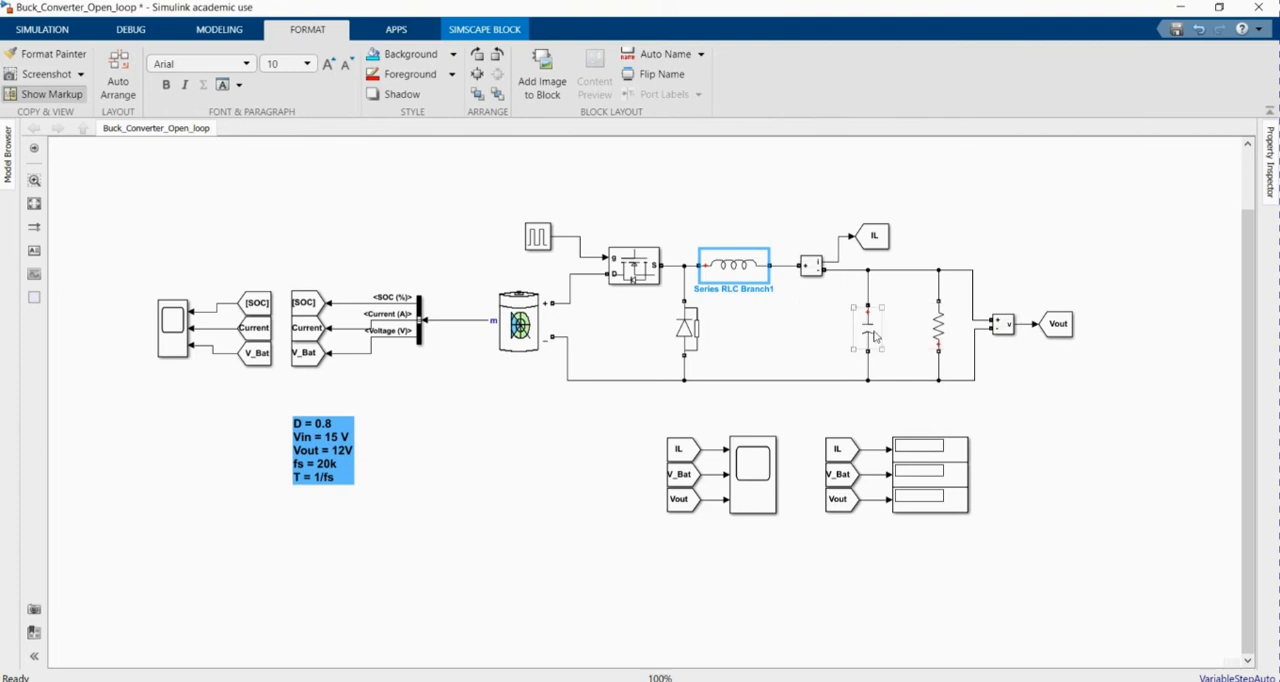
{"action": "double_click", "coordinate": [868, 326]}
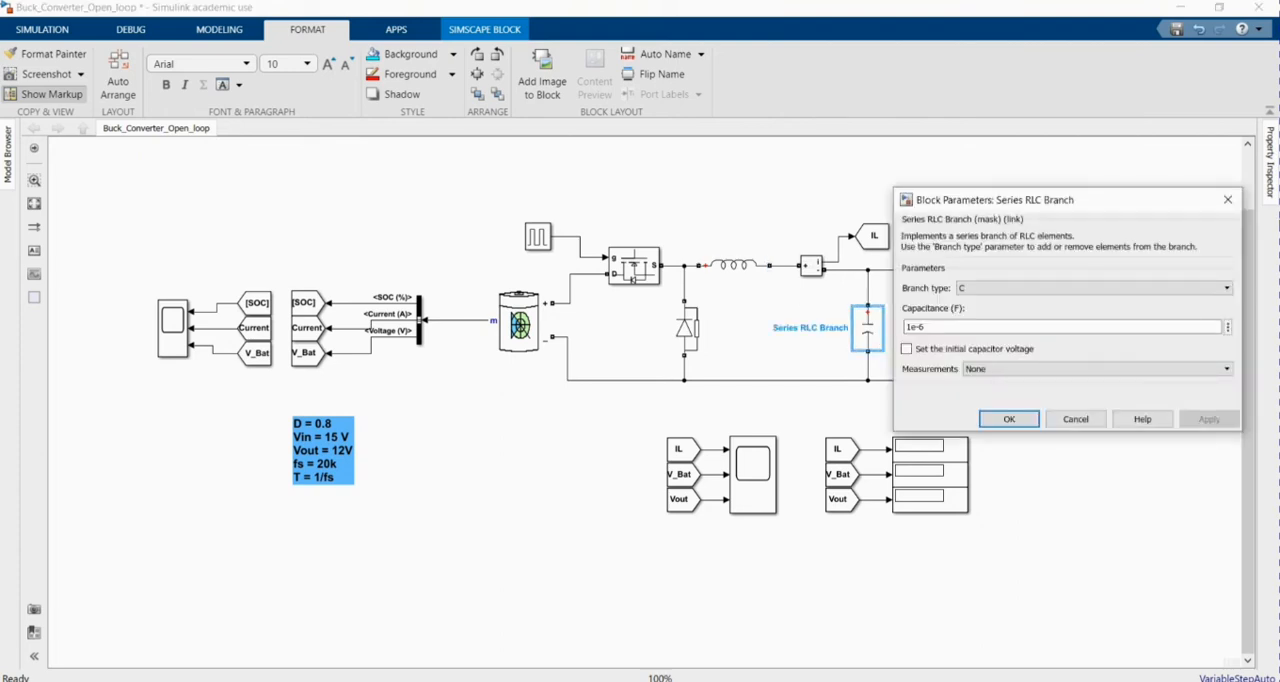
{"action": "left_click", "coordinate": [1008, 419]}
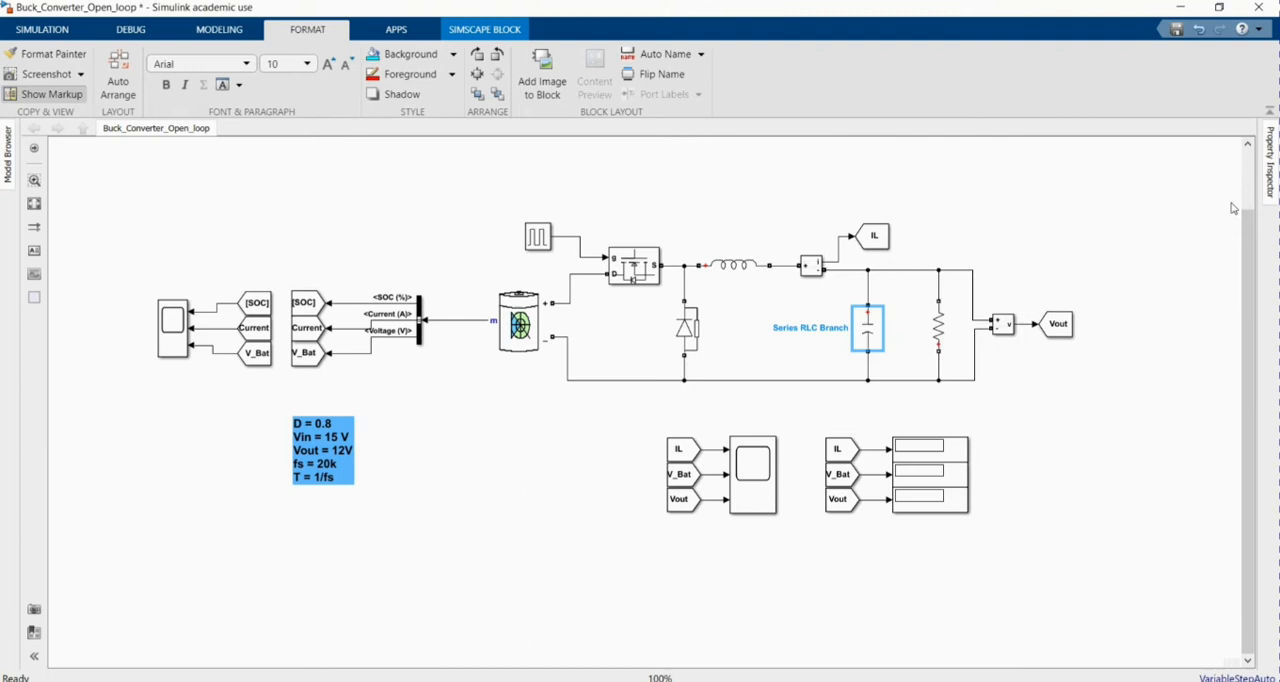
{"action": "left_click", "coordinate": [1150, 345]}
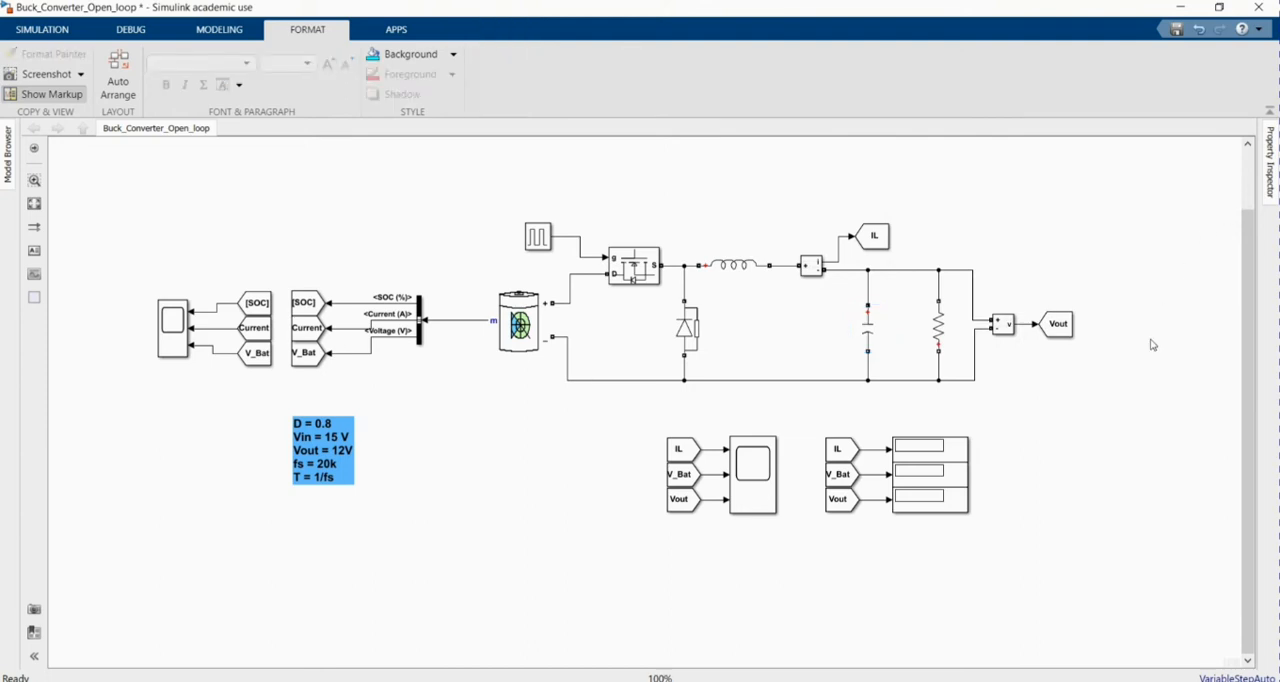
{"action": "mouse_move", "coordinate": [997, 378]}
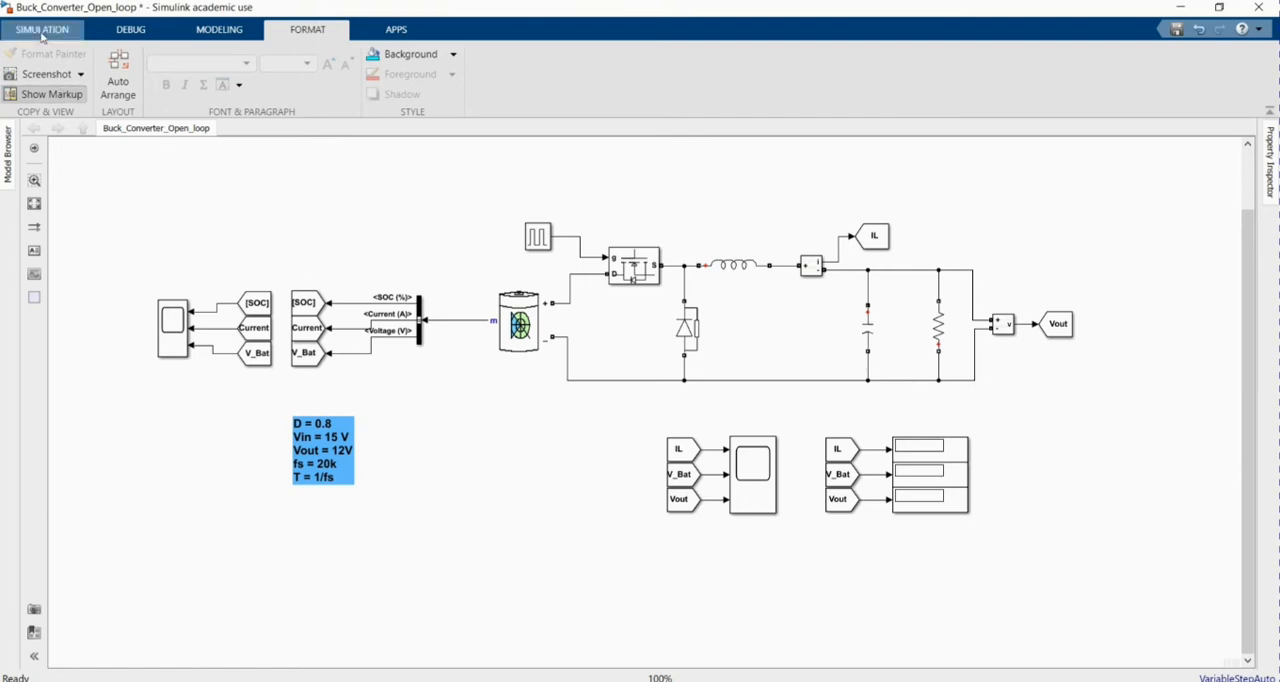
Step: Check the 5 s stop time and run the buck converter simulation
{"action": "left_click", "coordinate": [42, 29]}
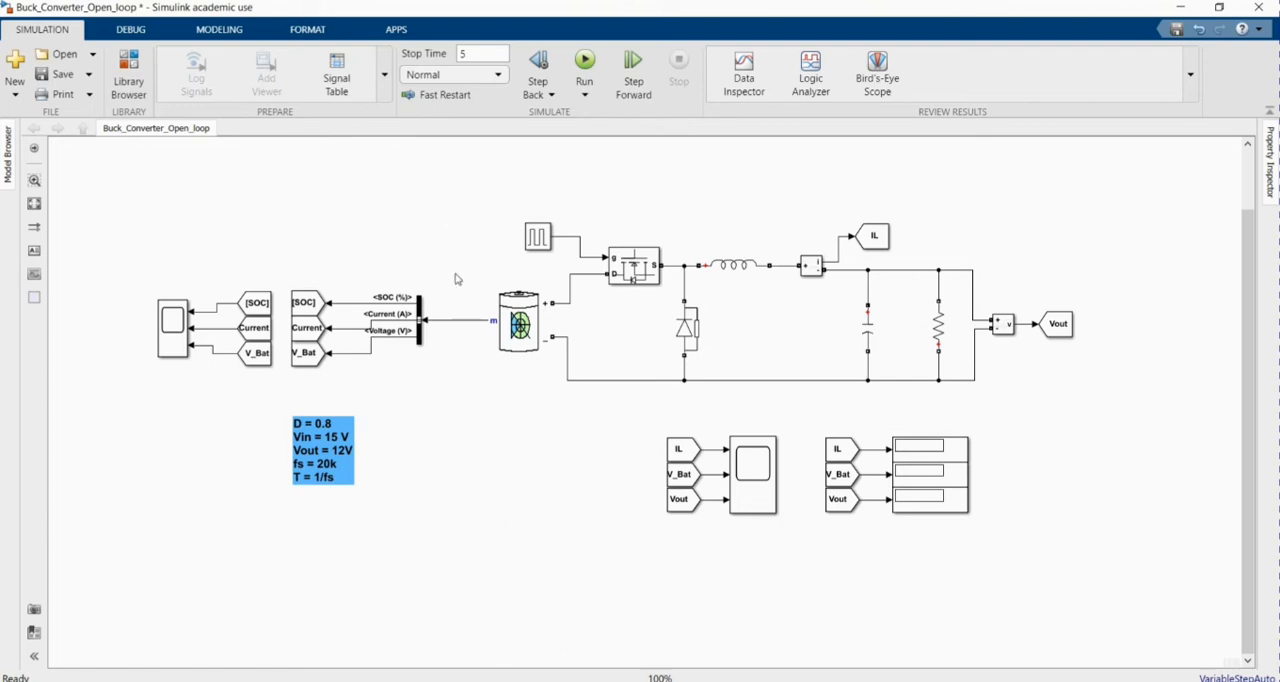
{"action": "left_click", "coordinate": [323, 450]}
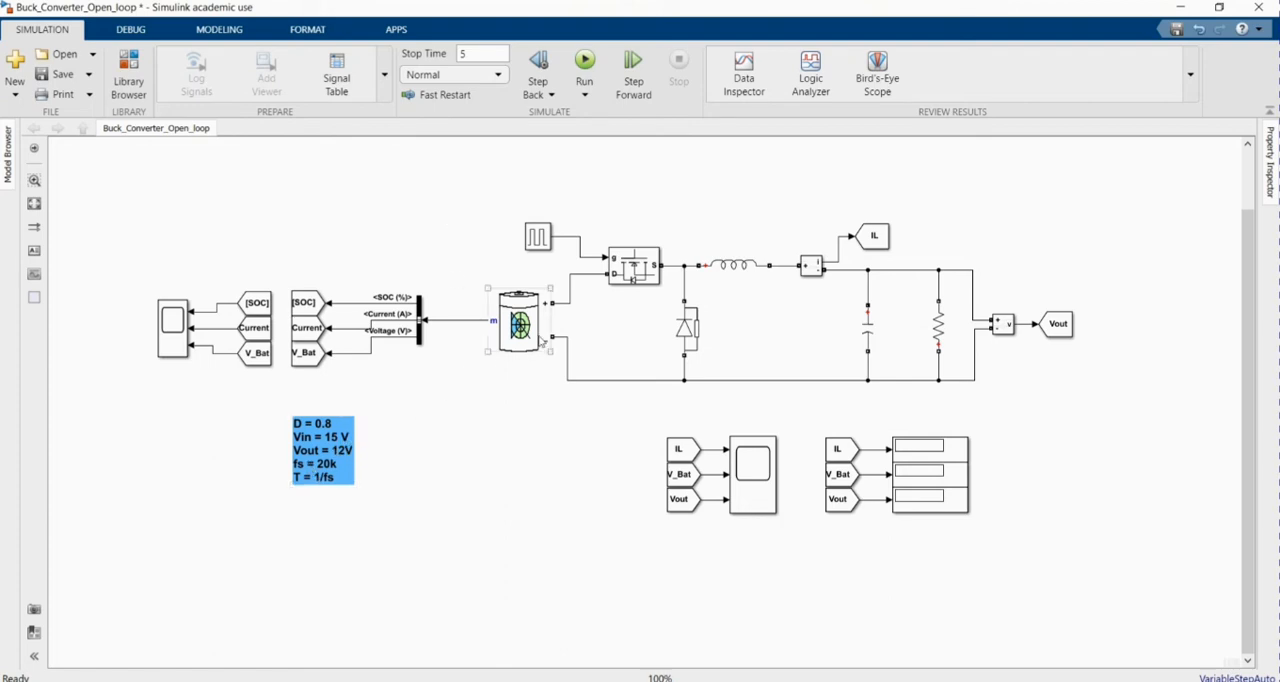
{"action": "left_click", "coordinate": [519, 322]}
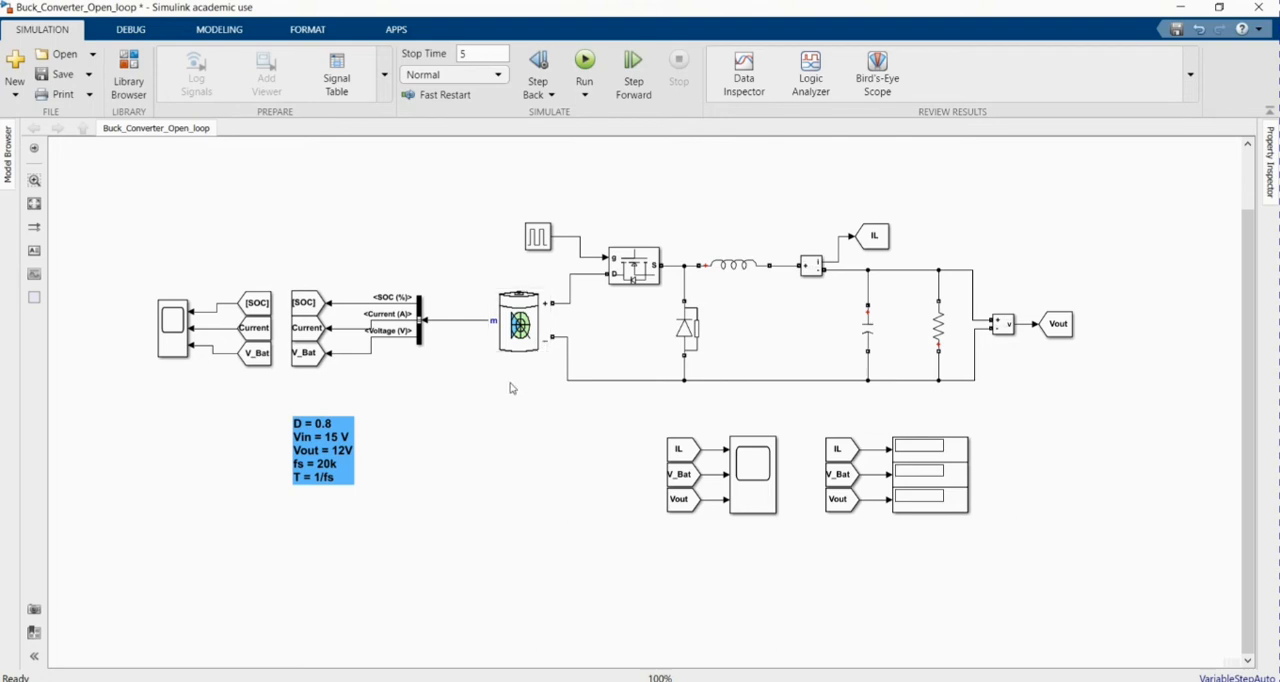
{"action": "left_click", "coordinate": [518, 323]}
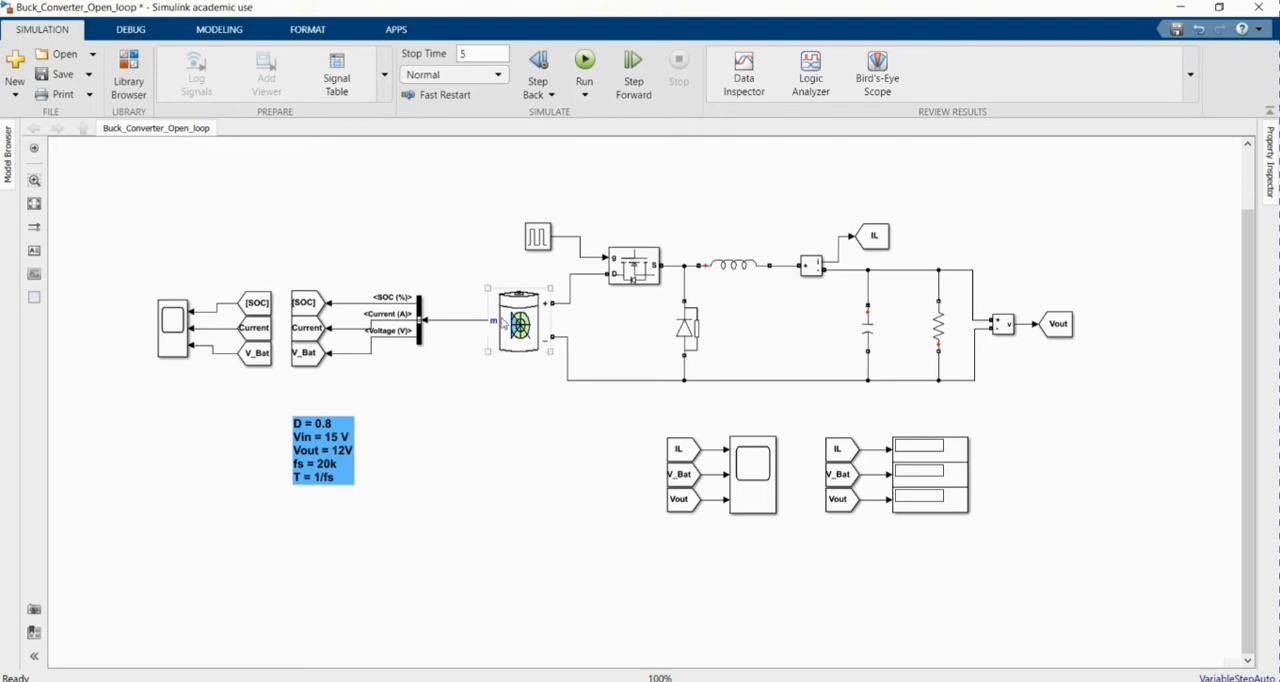
{"action": "left_click", "coordinate": [410, 403]}
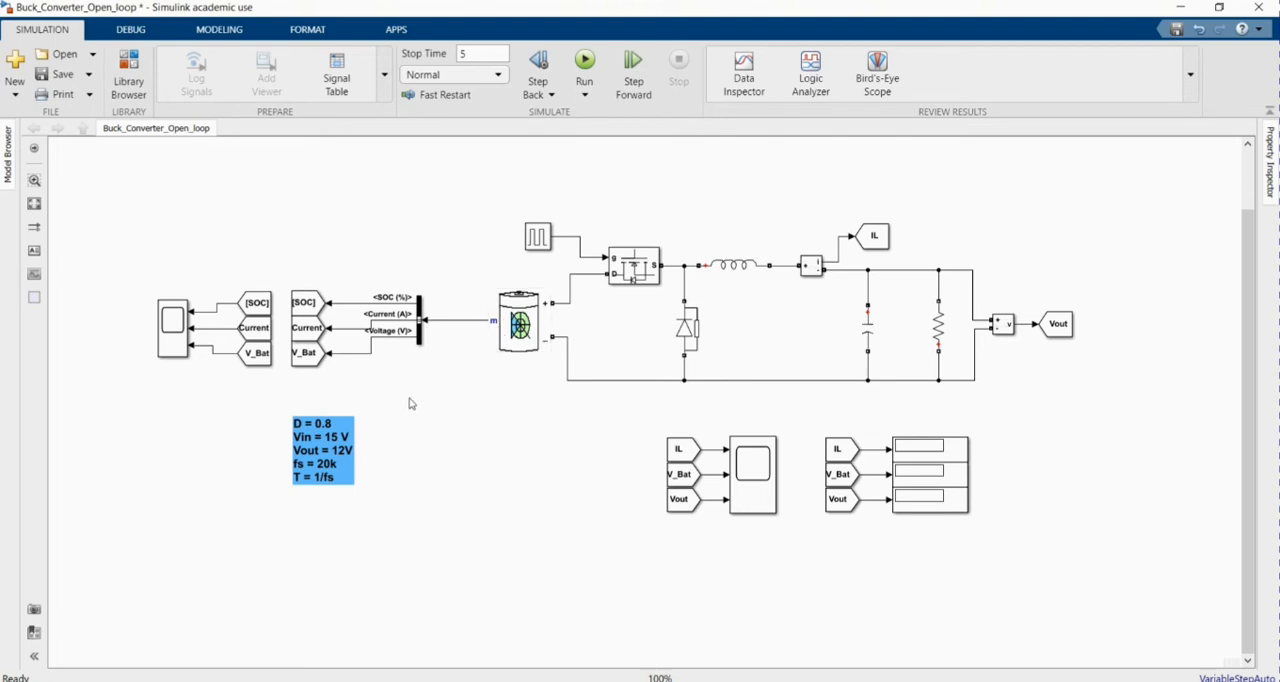
{"action": "left_click", "coordinate": [323, 450]}
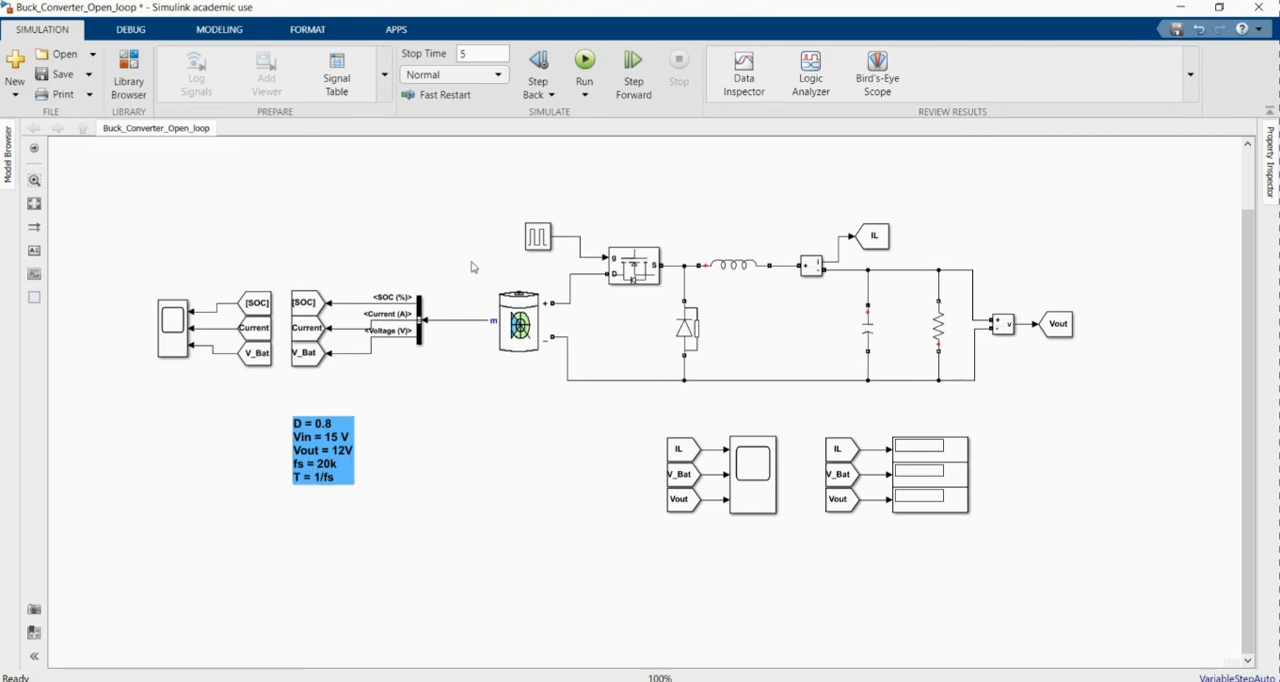
{"action": "left_click", "coordinate": [585, 60]}
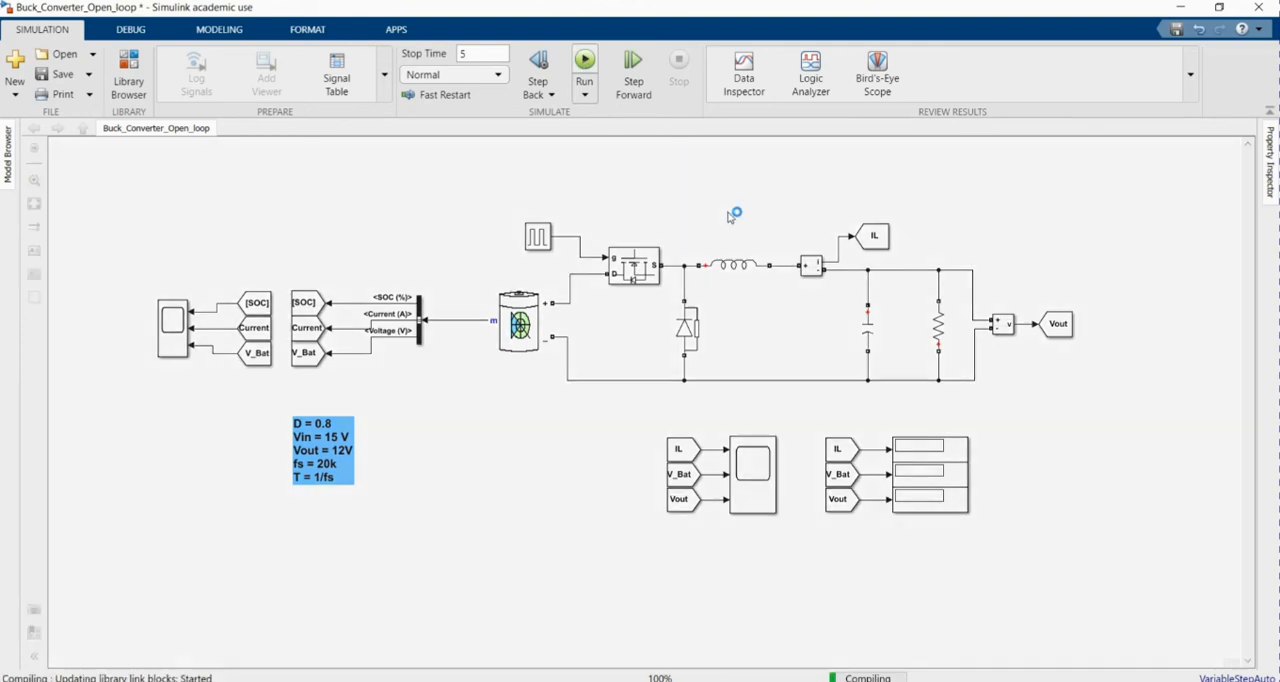
Step: Let the simulation run until displays show IL 12, V_Bat 16.33 and Vout 12
{"action": "left_click", "coordinate": [584, 60]}
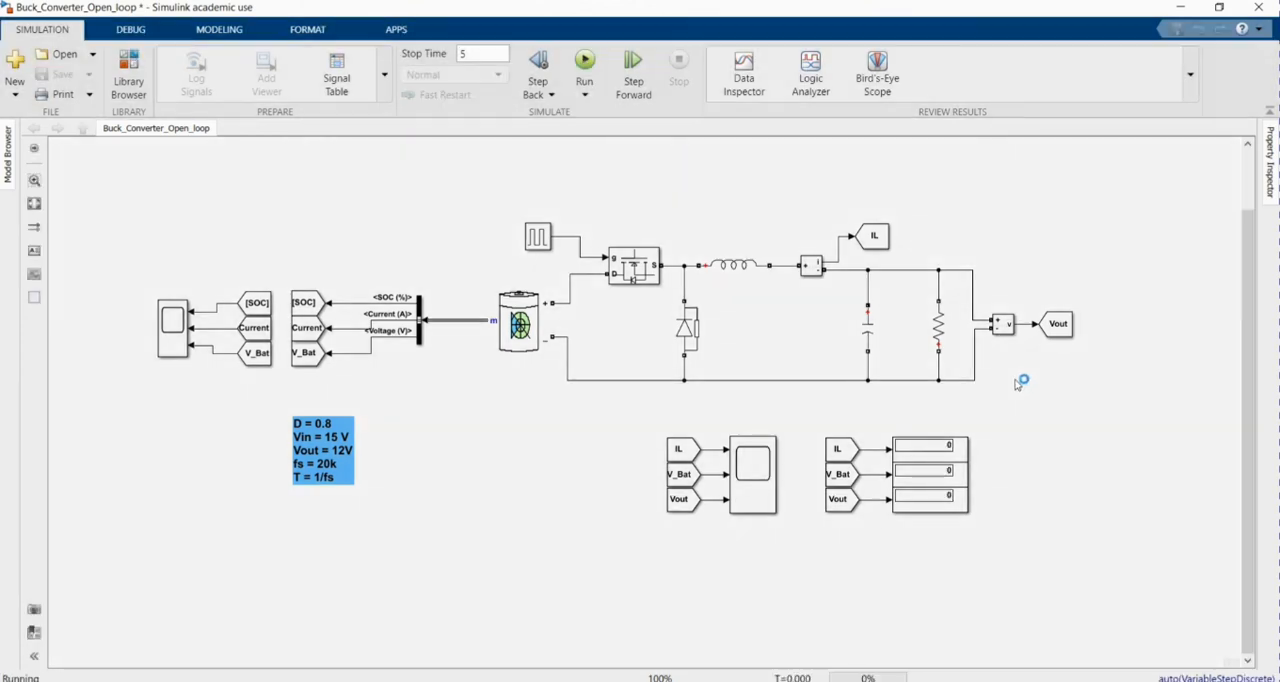
{"action": "left_click", "coordinate": [584, 60]}
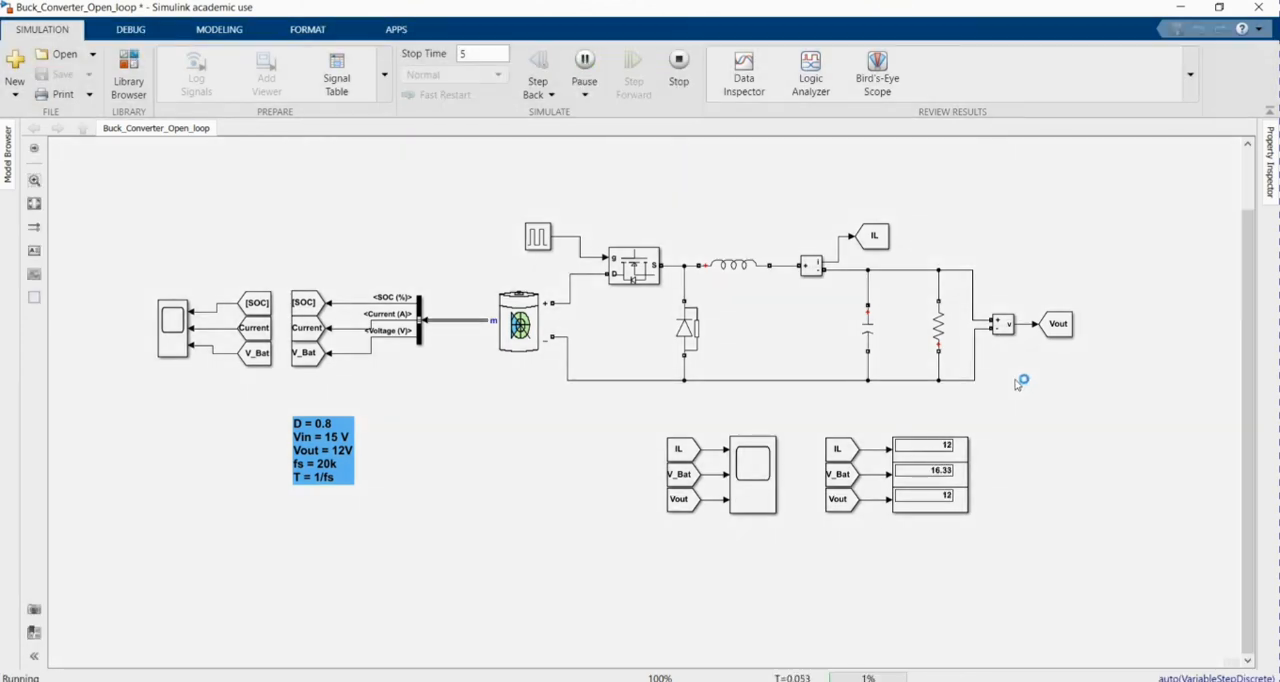